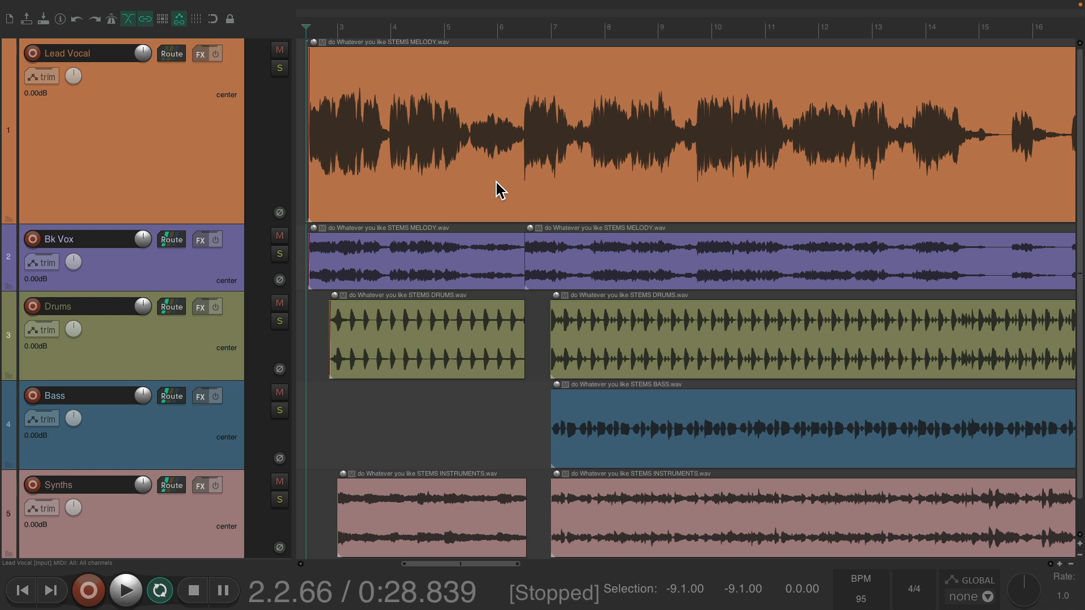
# Step: Configure the render dialog for 44100 Hz sample rate, AIFF format and 16-bit PCM
pyautogui.click(115, 10)
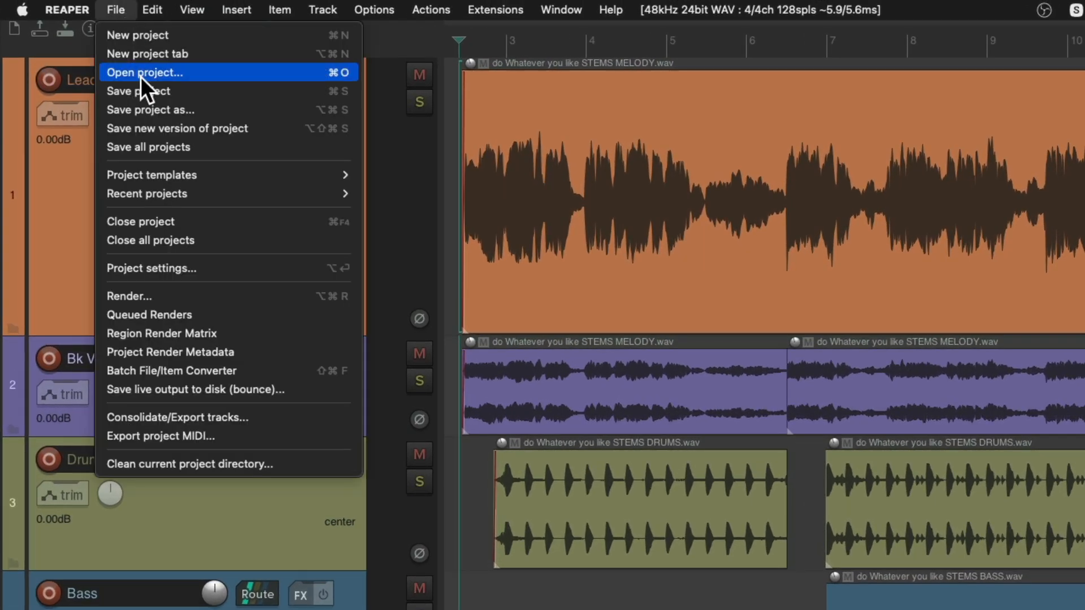
pyautogui.click(129, 296)
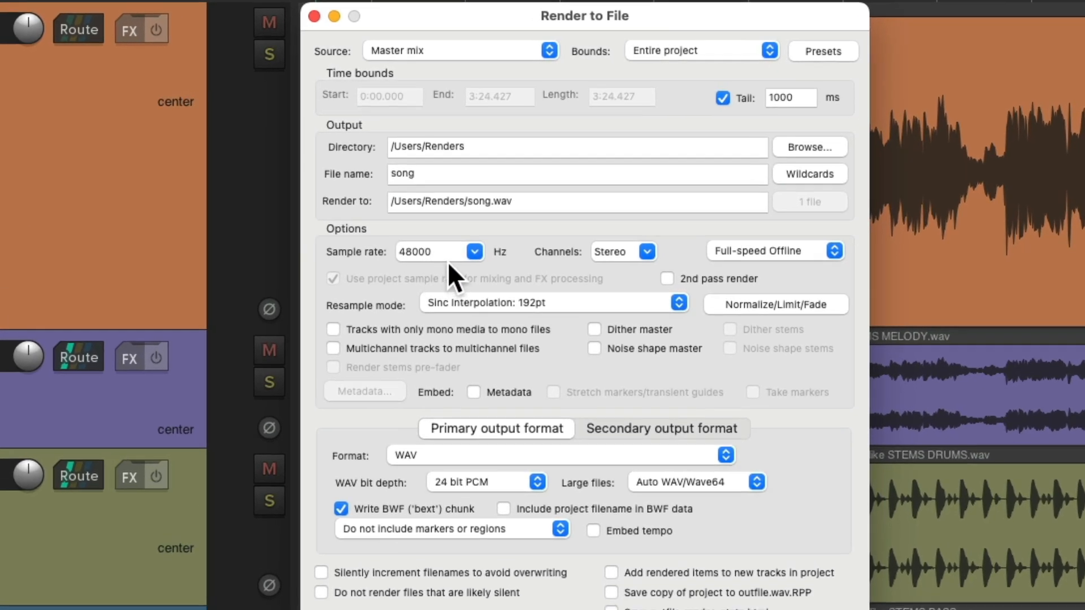
pyautogui.click(475, 251)
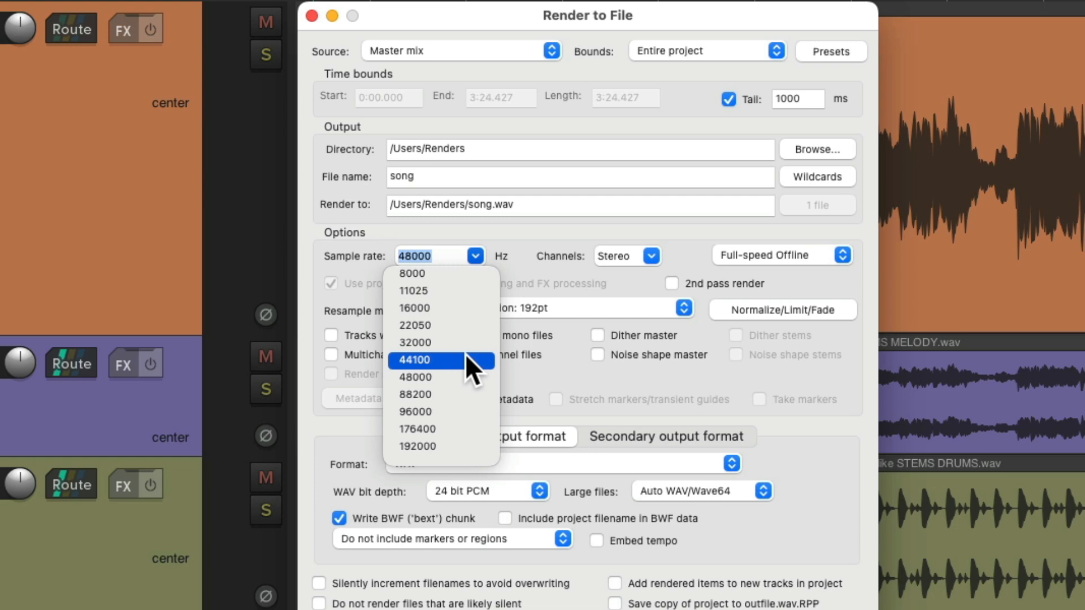
pyautogui.click(417, 360)
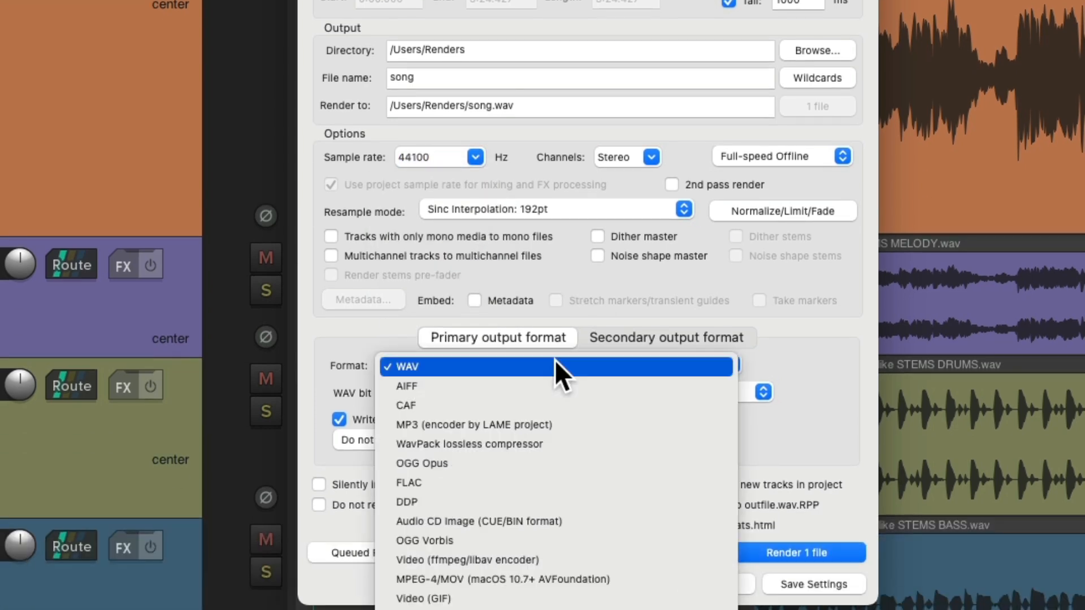
pyautogui.moveTo(564, 386)
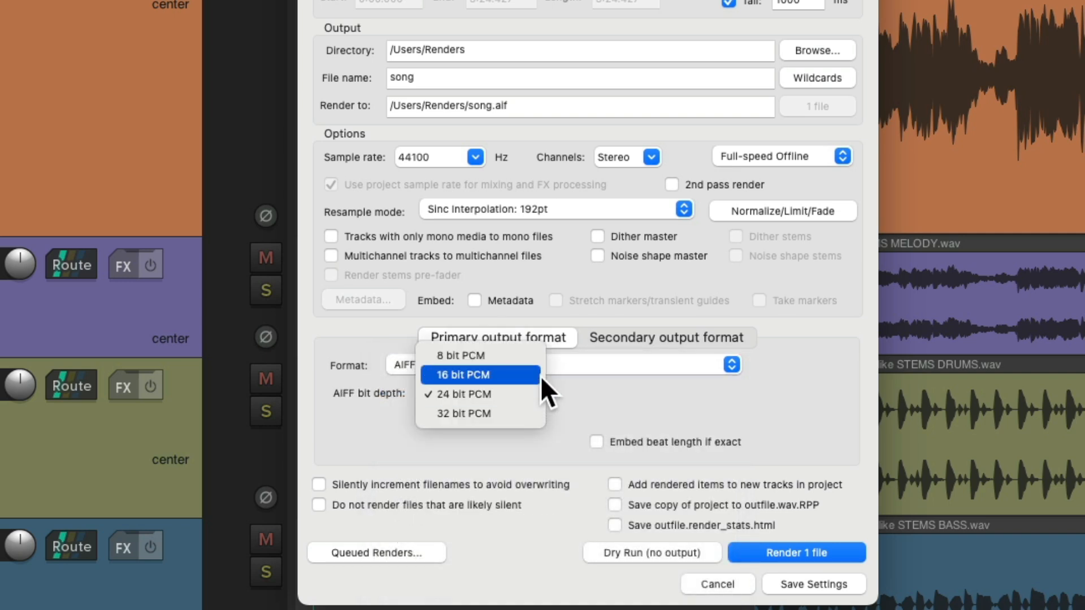
pyautogui.click(462, 374)
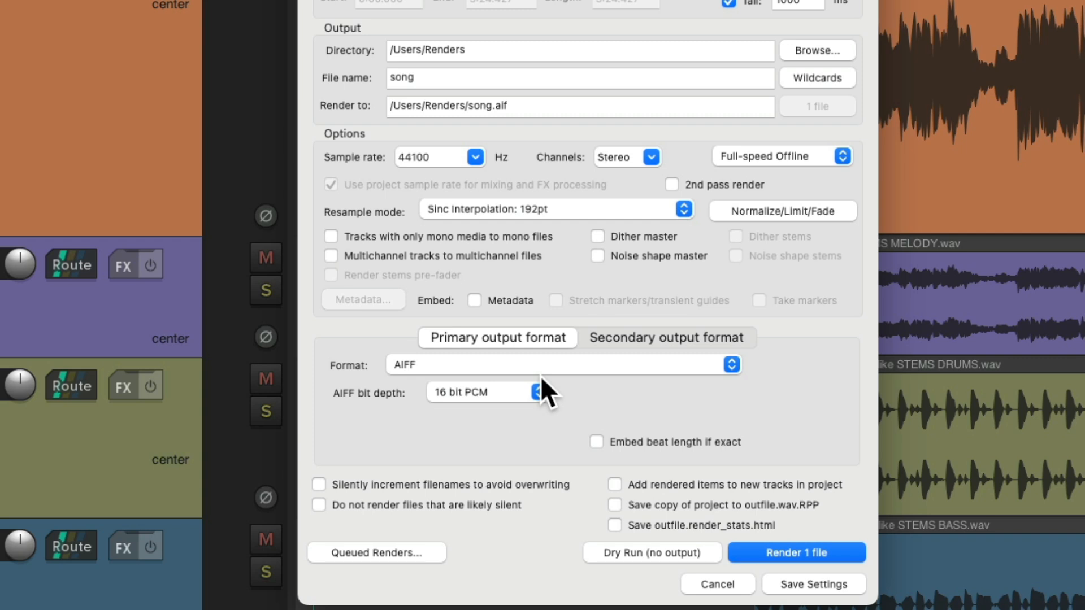
pyautogui.click(796, 552)
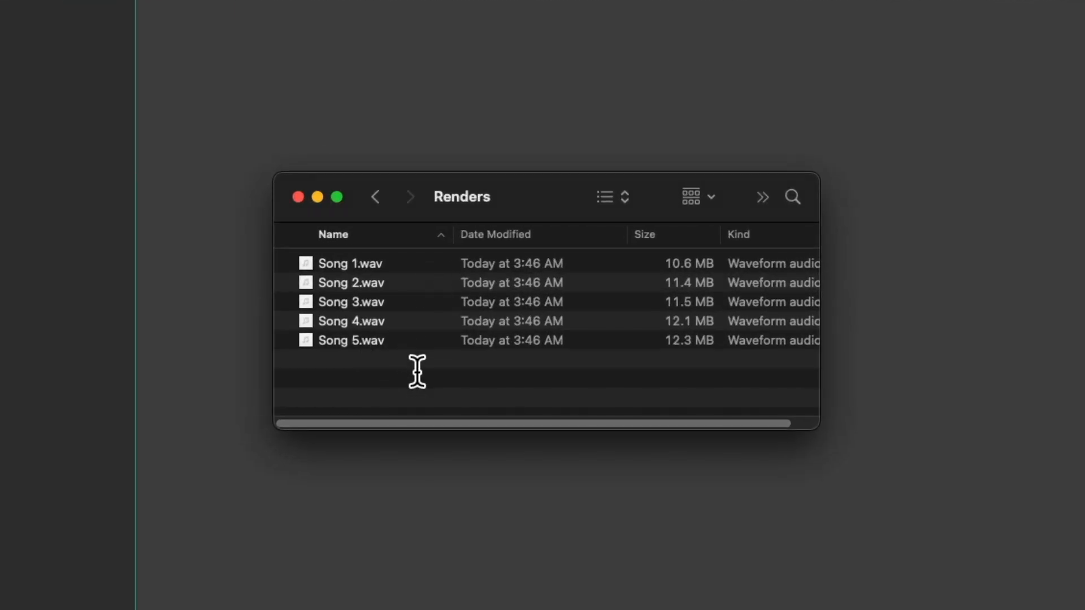
# Step: Insert Song 1–5.wav from Renders back-to-back on one track
pyautogui.click(349, 263)
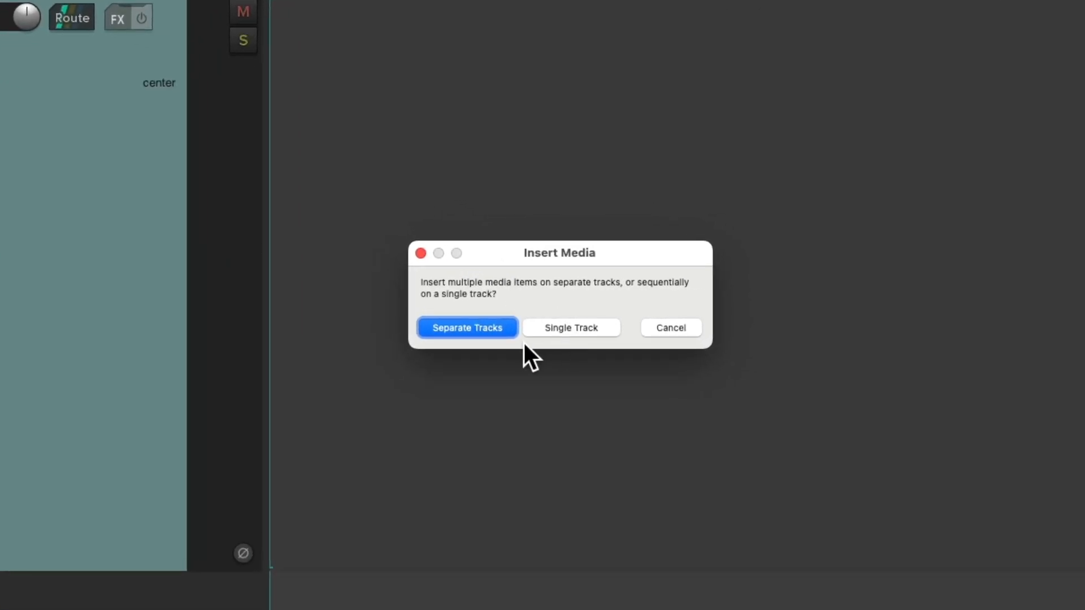
pyautogui.moveTo(604, 359)
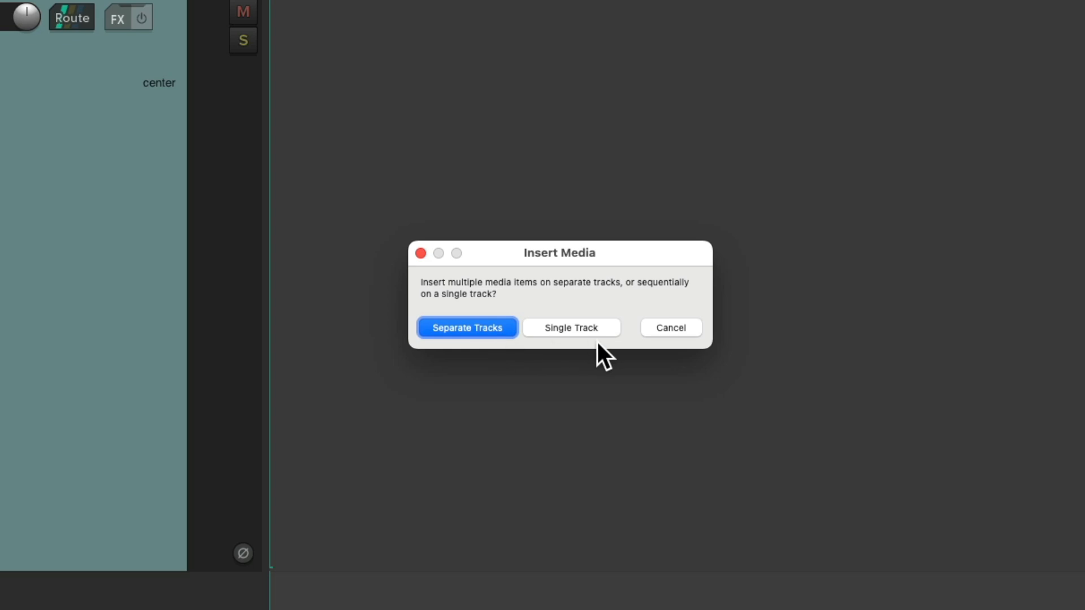
pyautogui.click(468, 328)
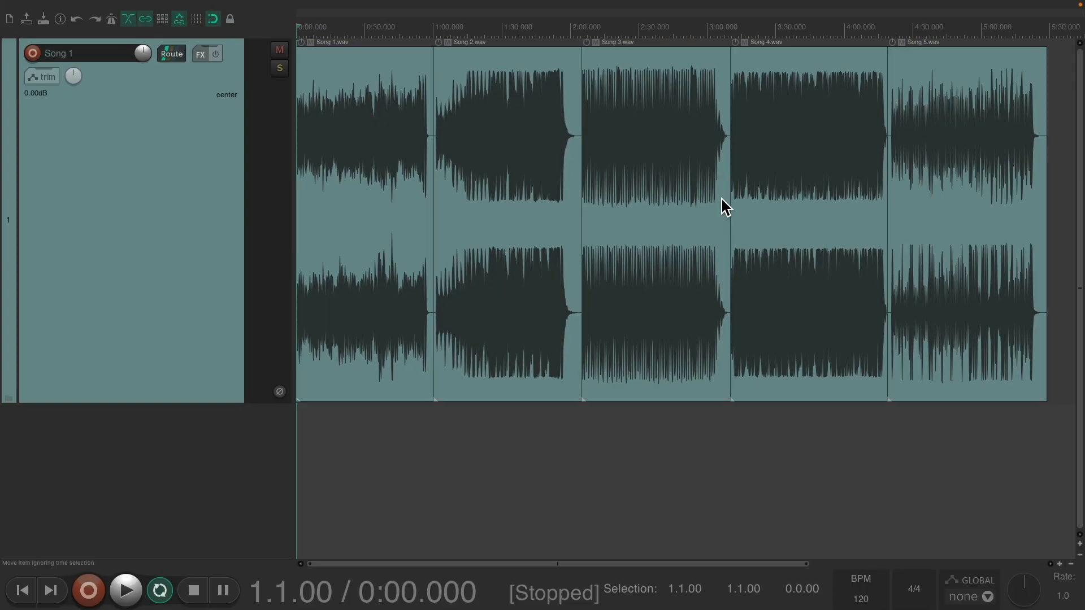
pyautogui.moveTo(834, 182)
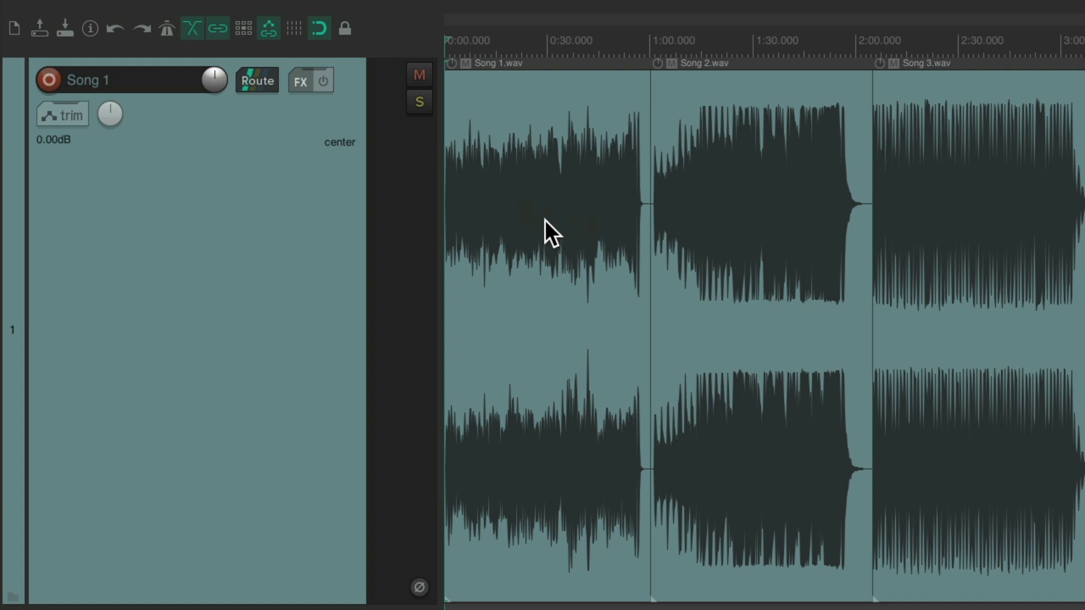
# Step: Drop Shift+M markers 'Song 1', 'Song 2' and 'Song 3' at the first three song starts
pyautogui.press('w')
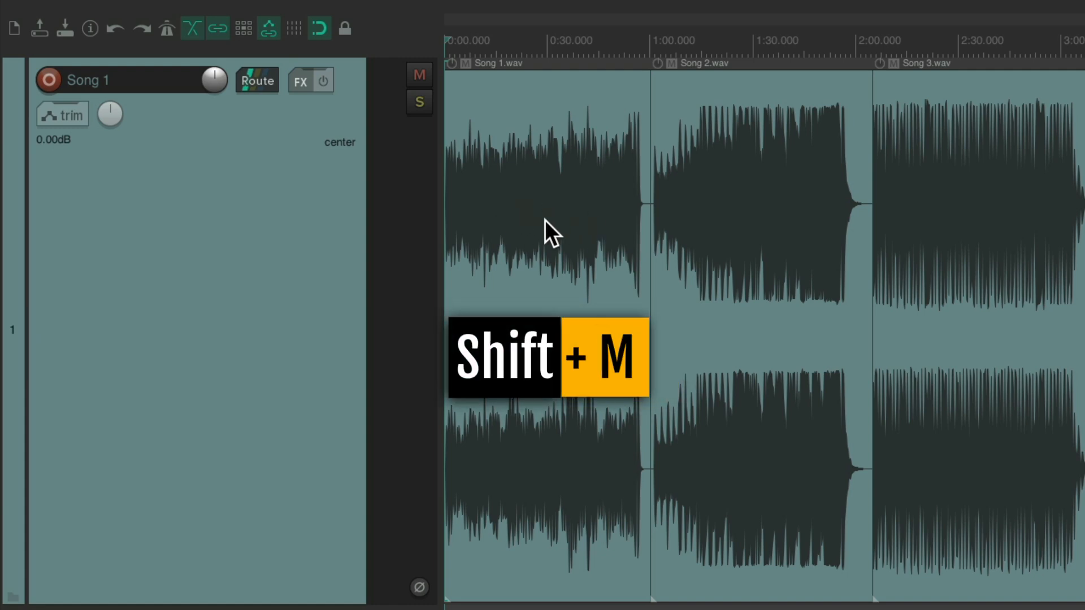
pyautogui.press('shift+m')
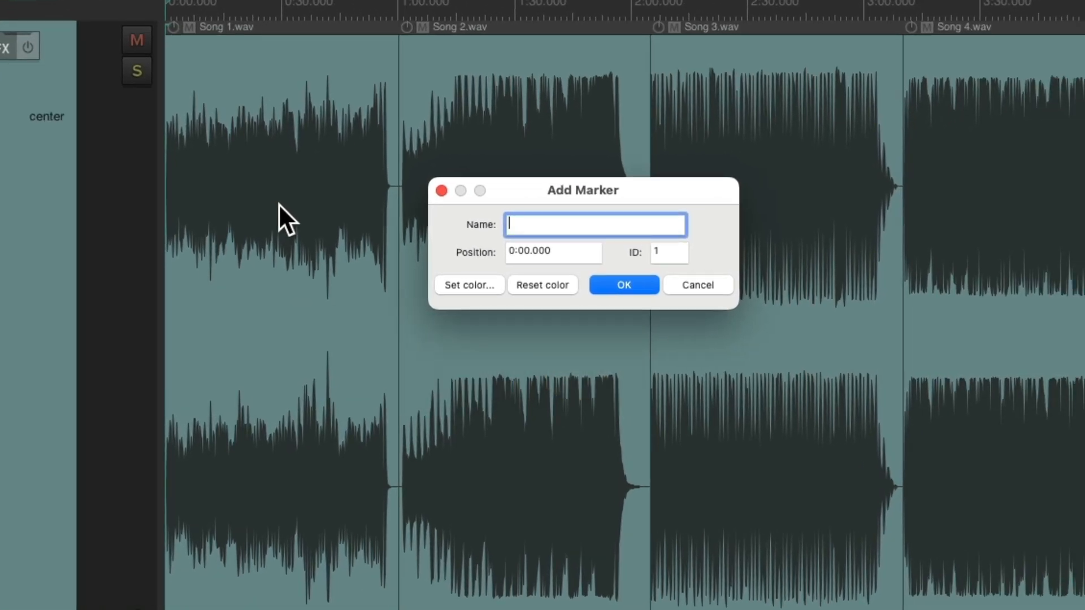
pyautogui.write('Song 1')
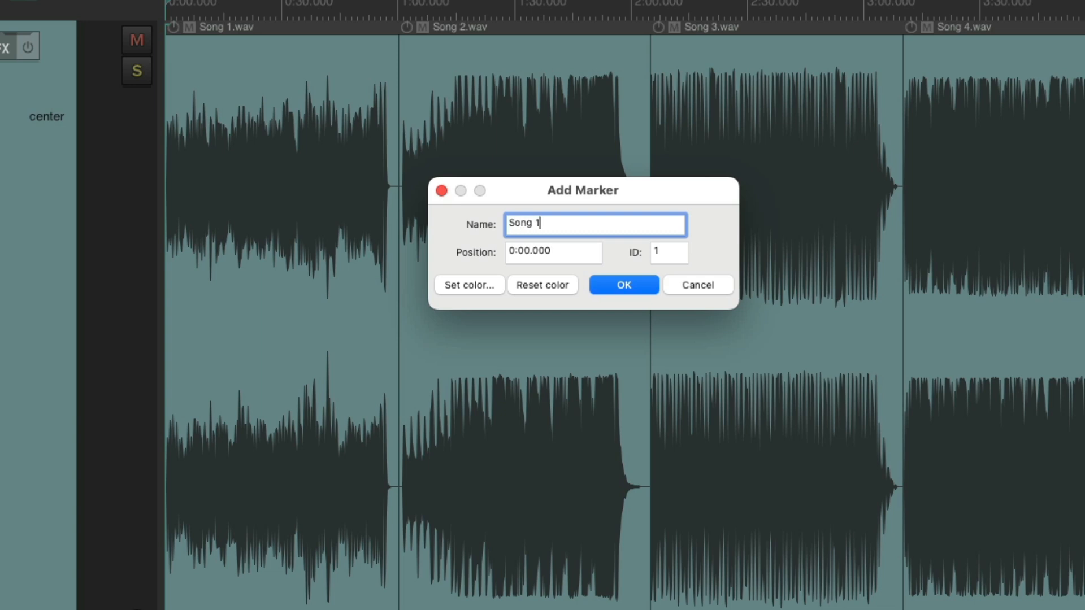
pyautogui.click(622, 284)
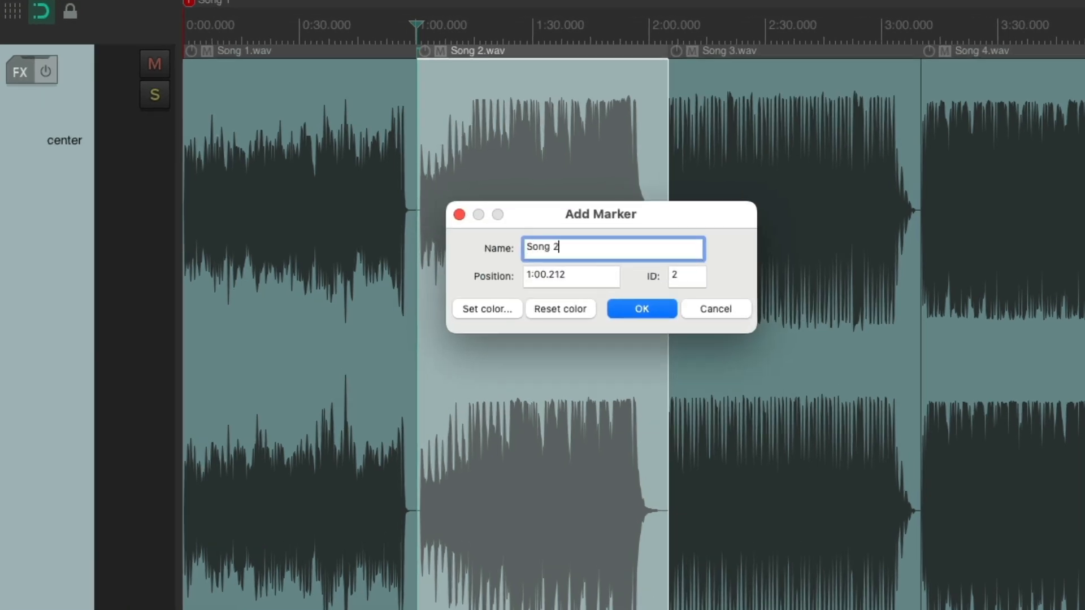
pyautogui.click(641, 309)
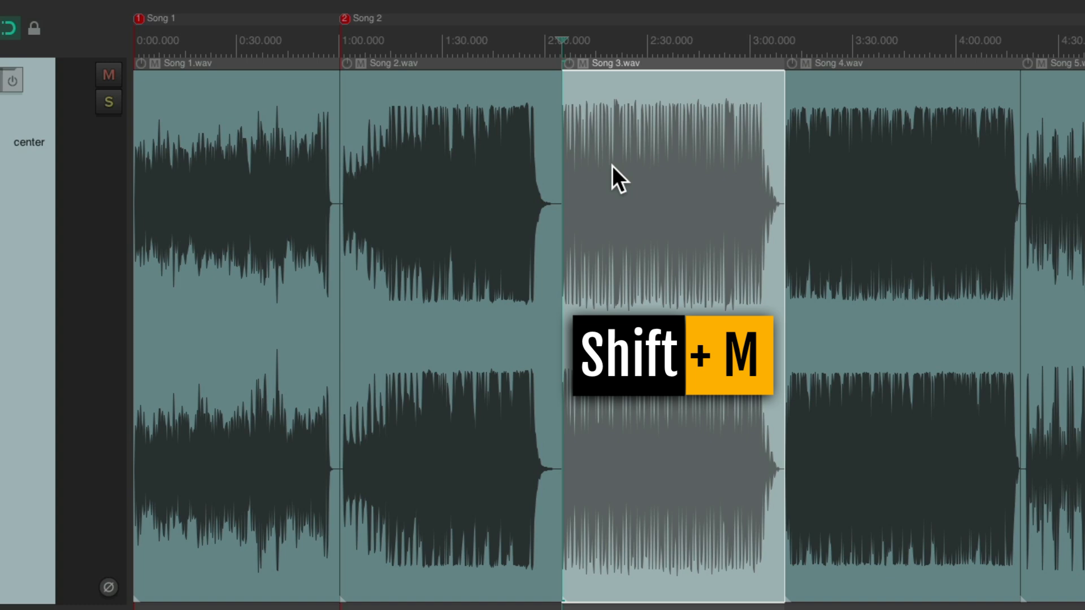
pyautogui.press('shift+m')
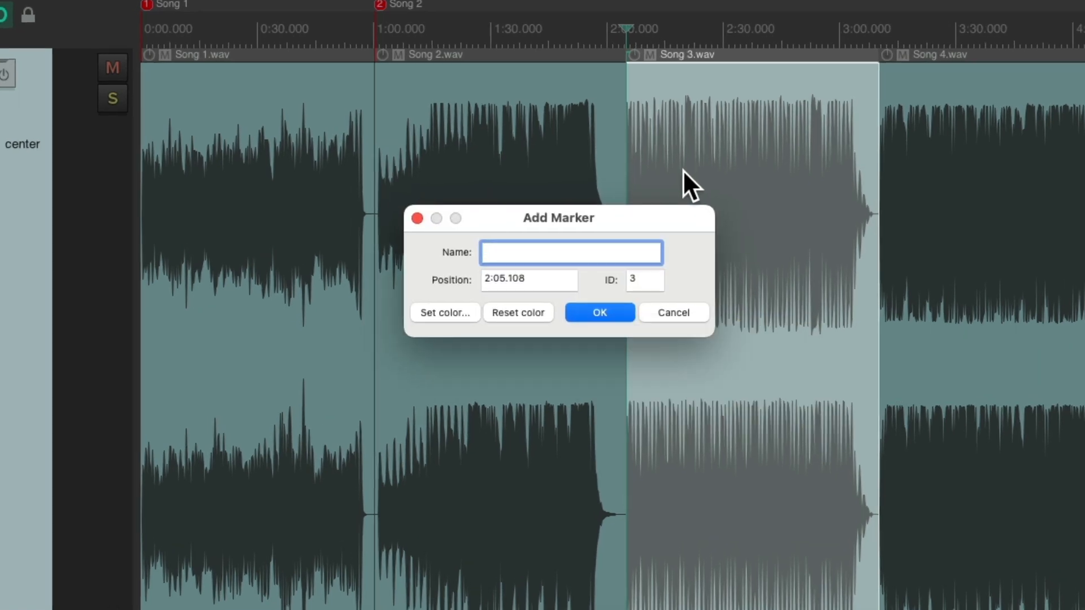
pyautogui.click(599, 312)
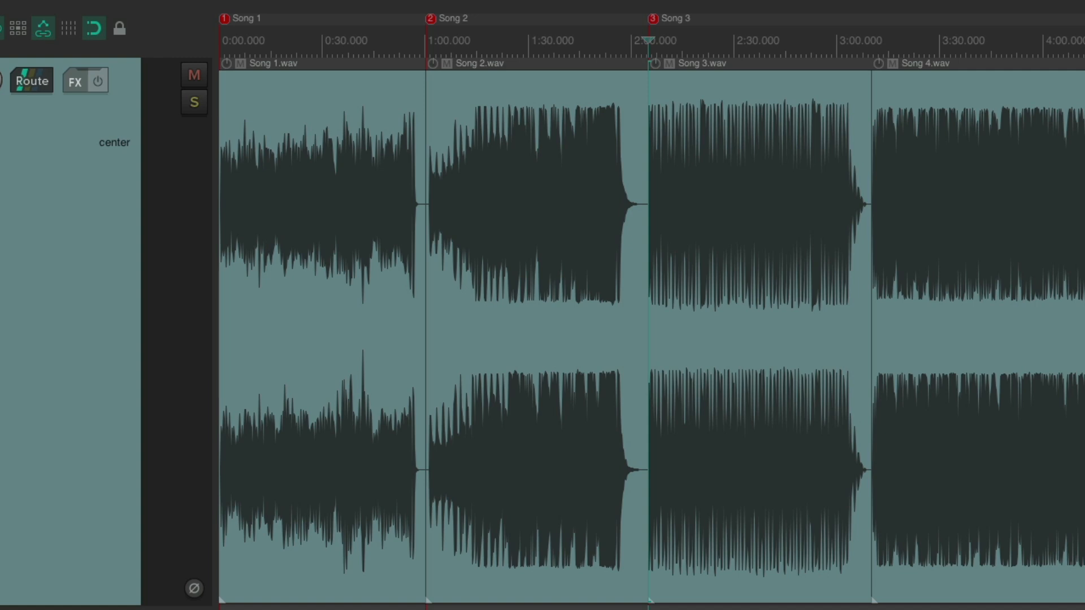
pyautogui.moveTo(562, 161)
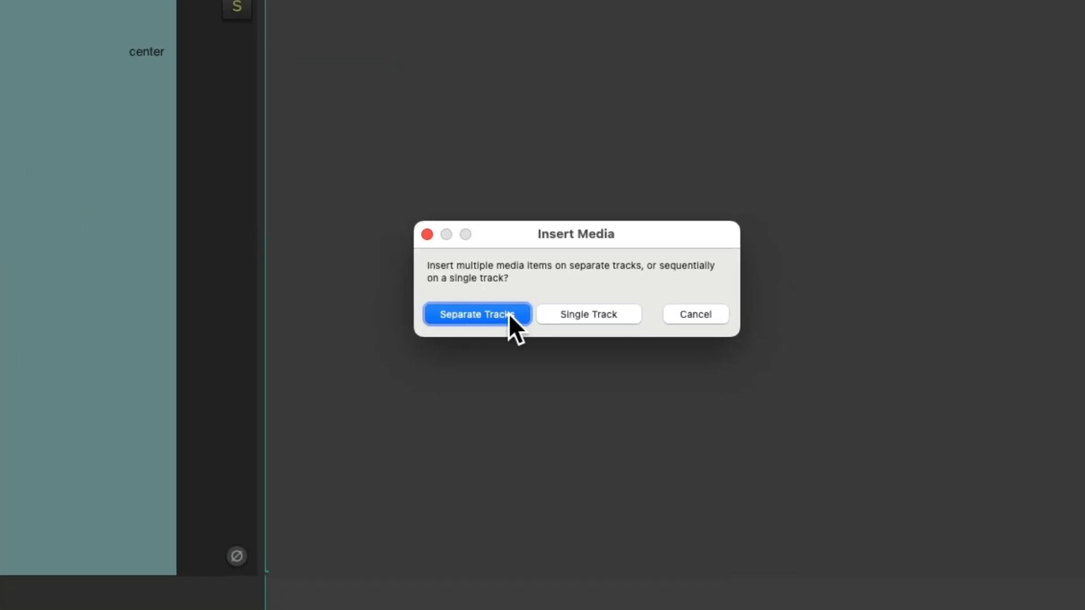
# Step: Insert Song 1–5.wav via Insert Media as separate tracks
pyautogui.click(477, 314)
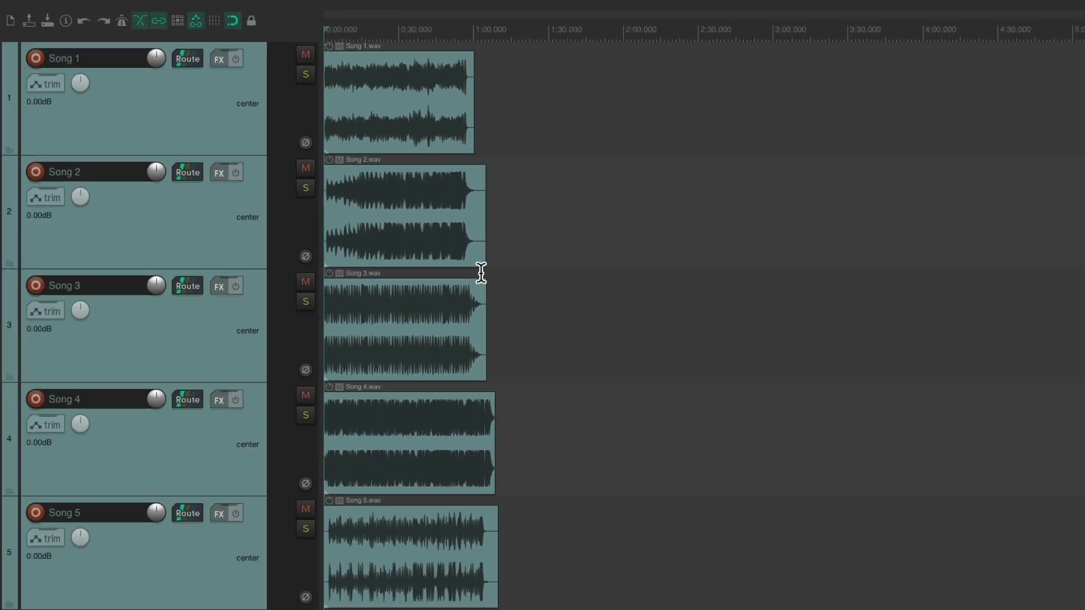
pyautogui.moveTo(474, 277)
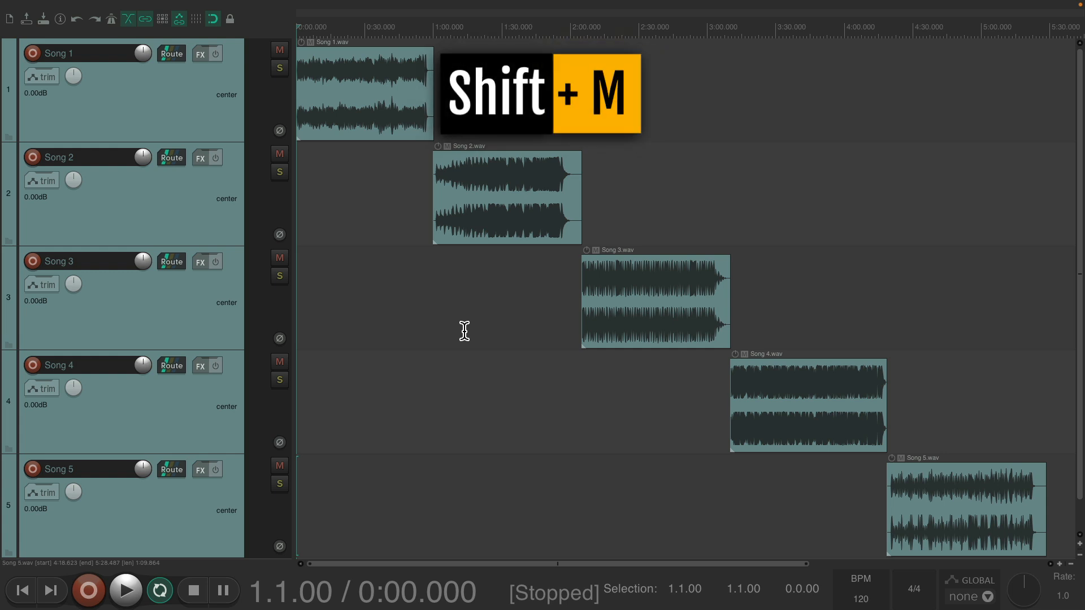
# Step: Add Shift+M markers 'Song 1' through 'Song 5' at each item's start
pyautogui.press('shift+m')
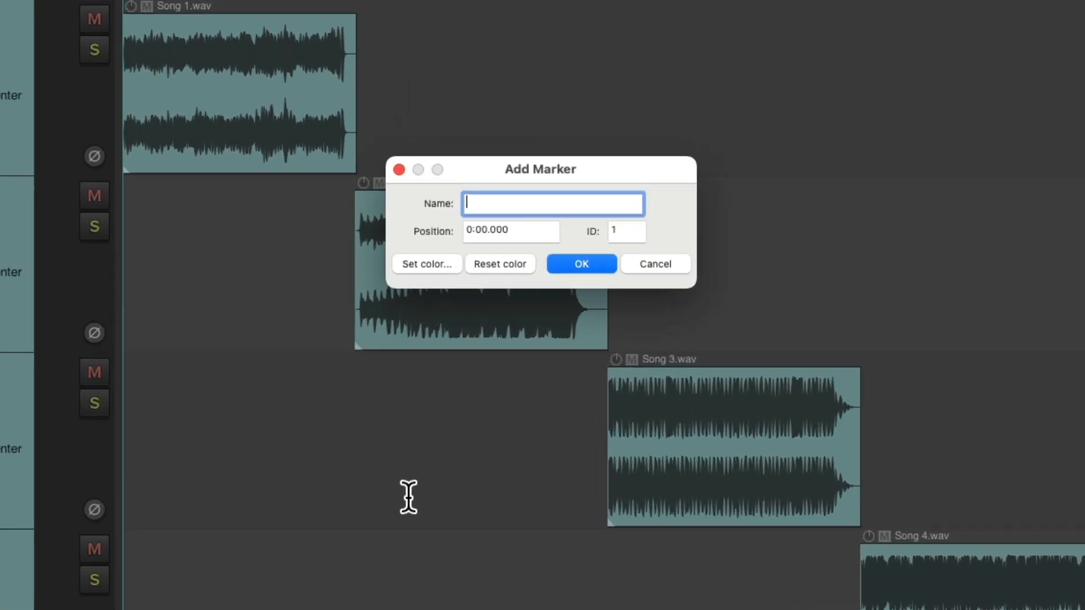
pyautogui.click(654, 263)
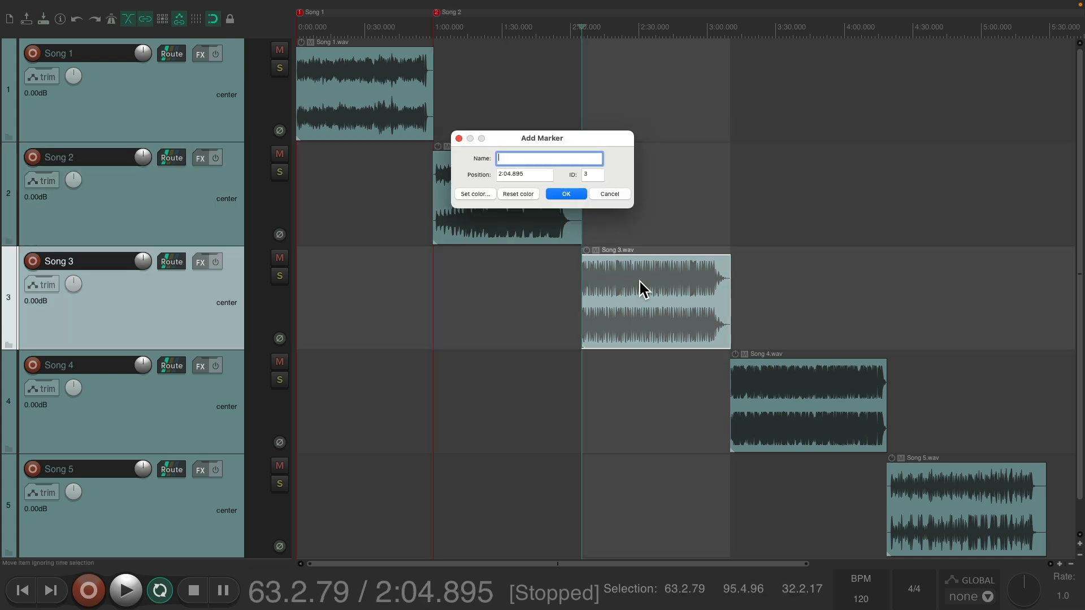
pyautogui.click(565, 193)
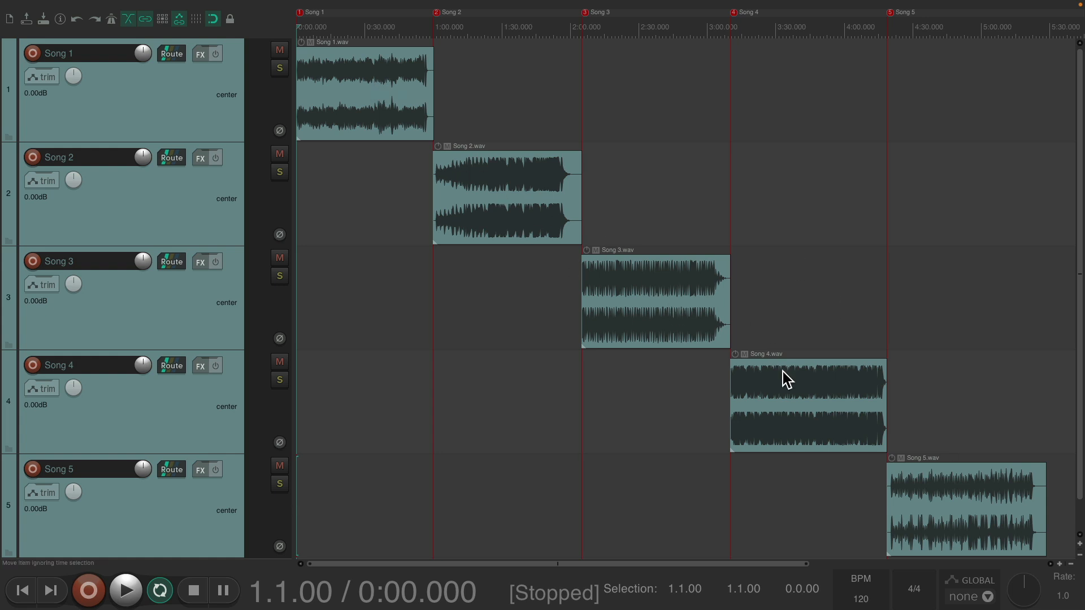
pyautogui.moveTo(464, 178)
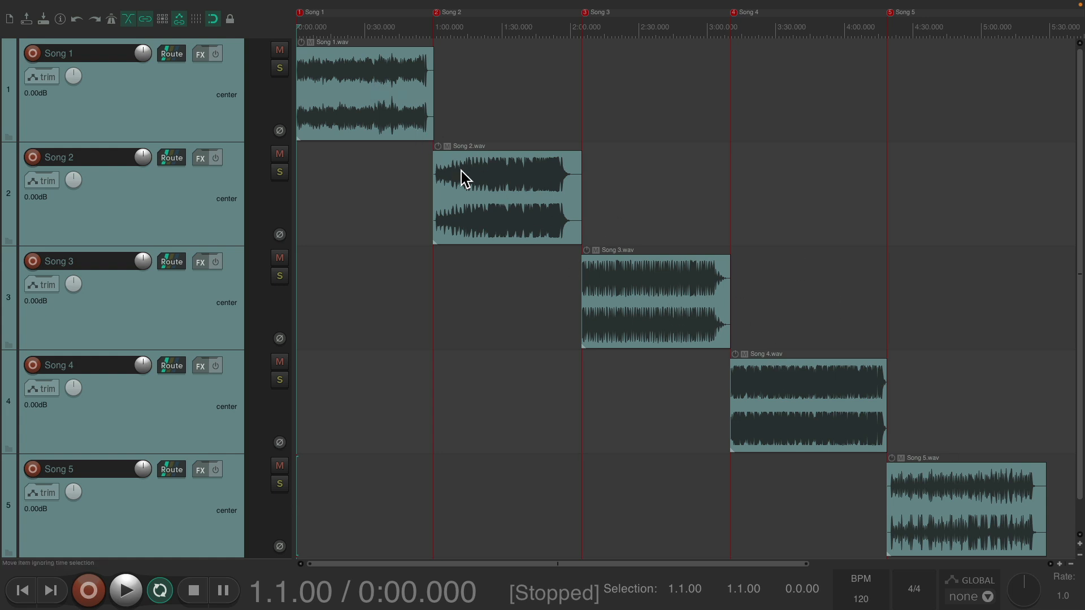
pyautogui.moveTo(653, 296)
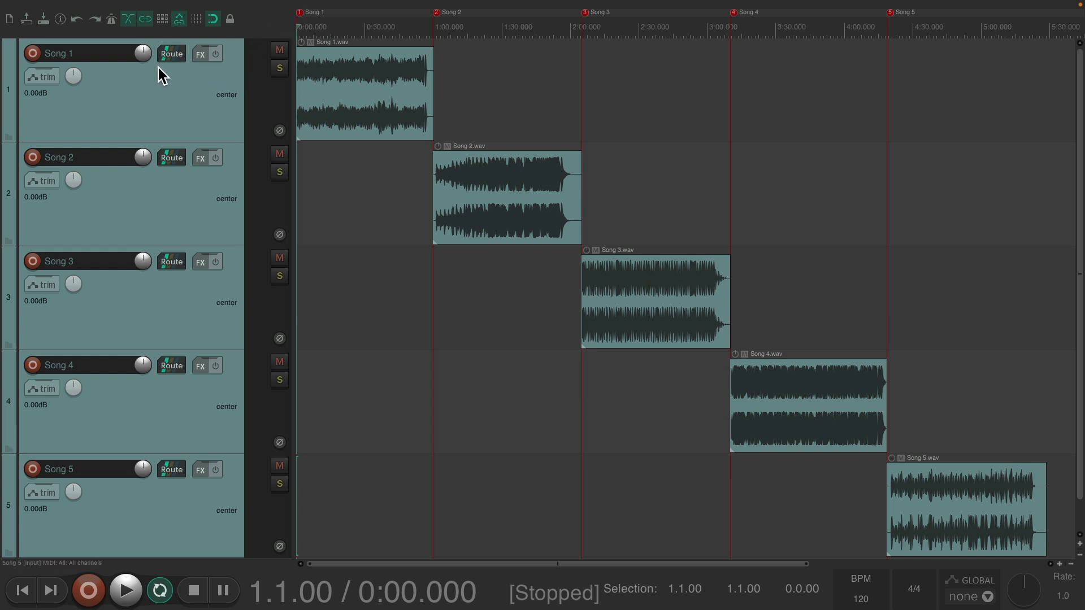
pyautogui.moveTo(367, 98)
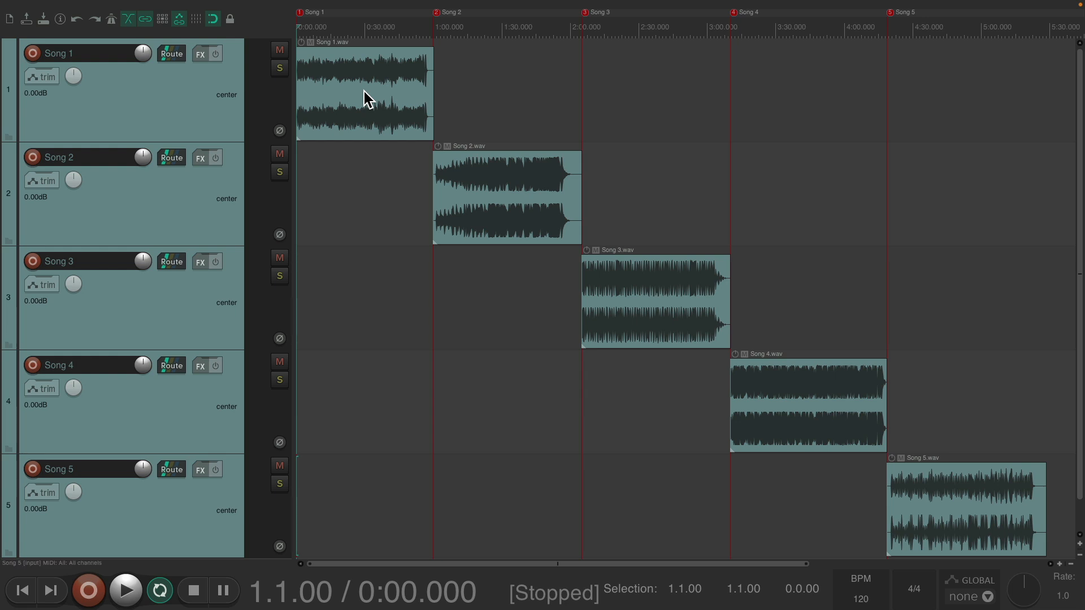
pyautogui.click(117, 10)
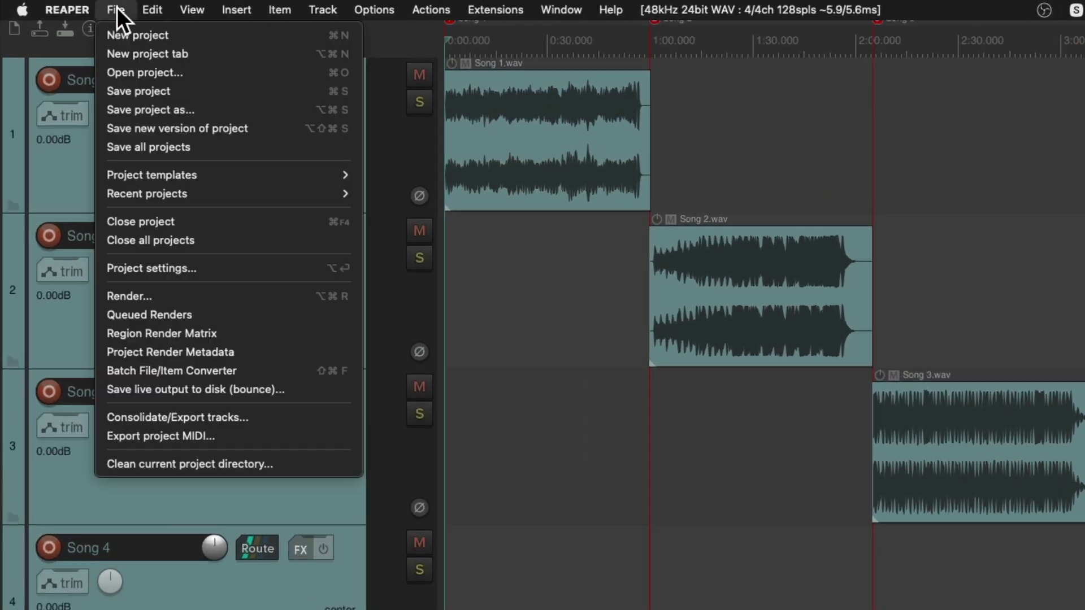
pyautogui.moveTo(128, 296)
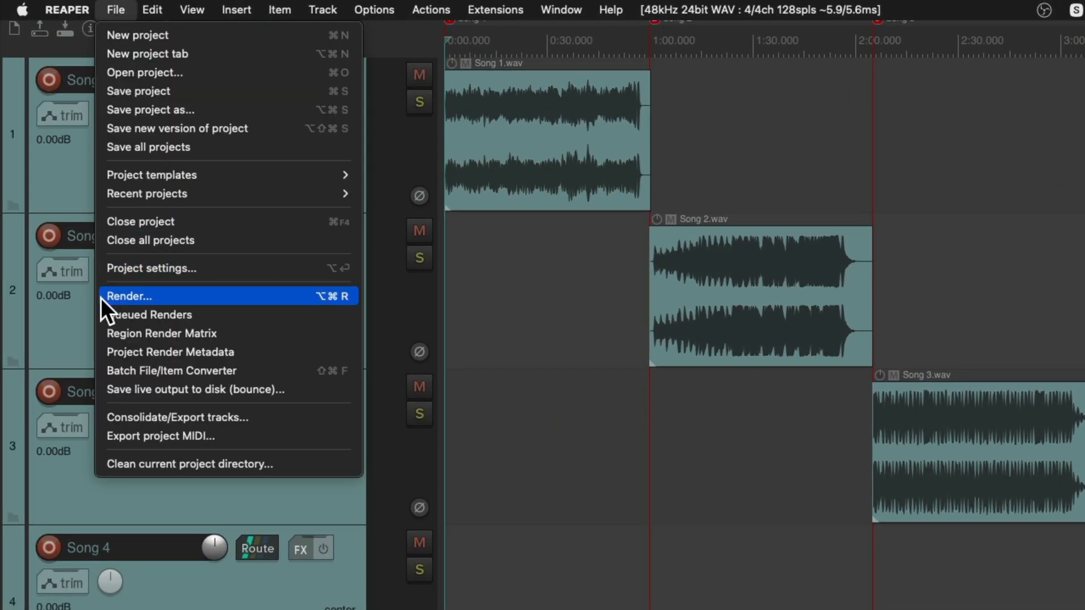
pyautogui.moveTo(298, 311)
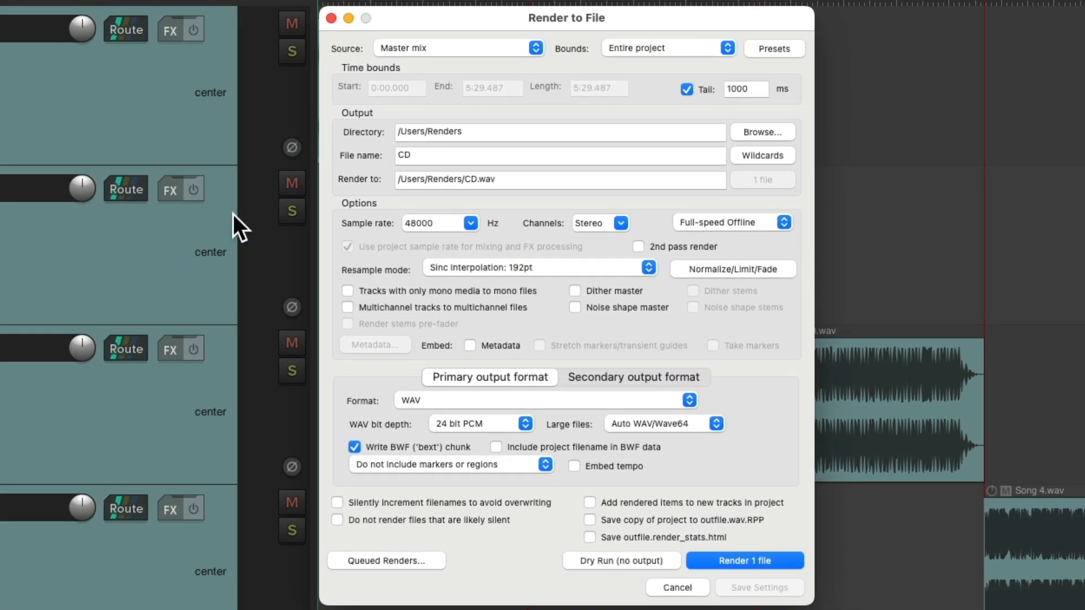
pyautogui.moveTo(727, 142)
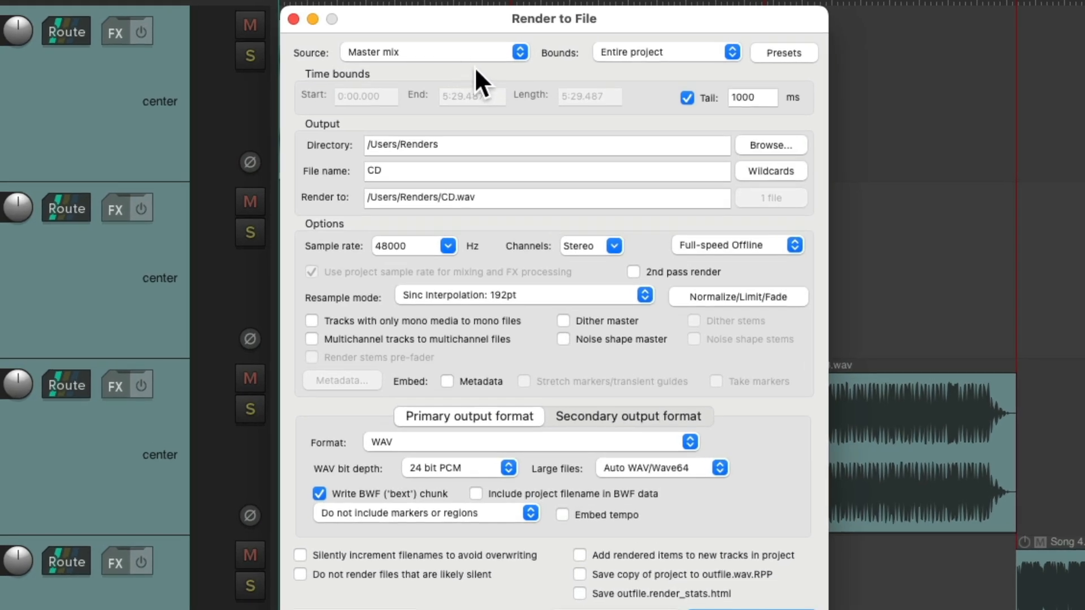
pyautogui.moveTo(669, 87)
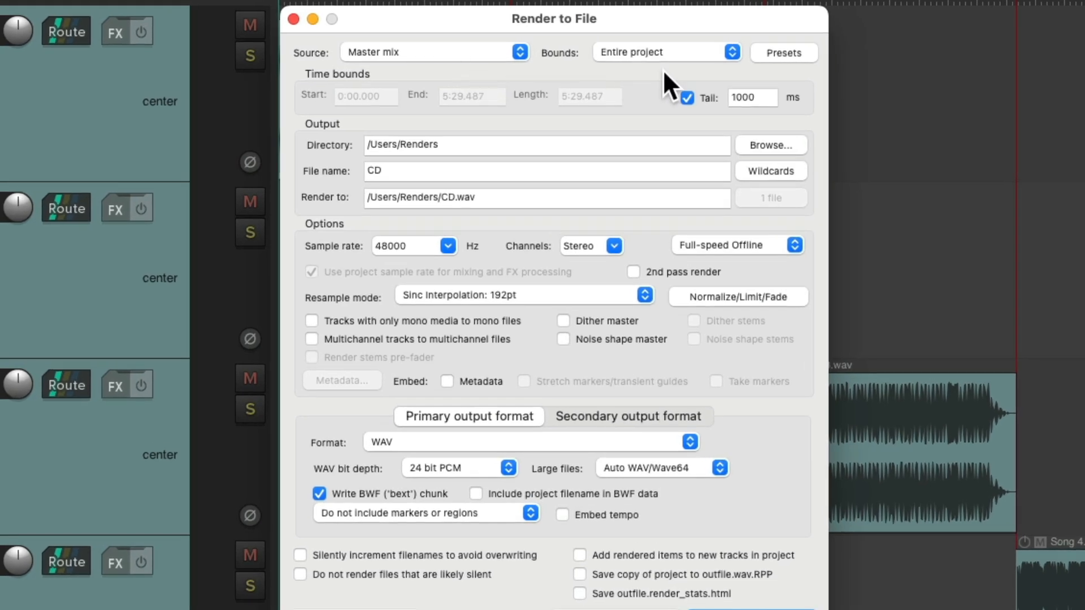
pyautogui.moveTo(561, 204)
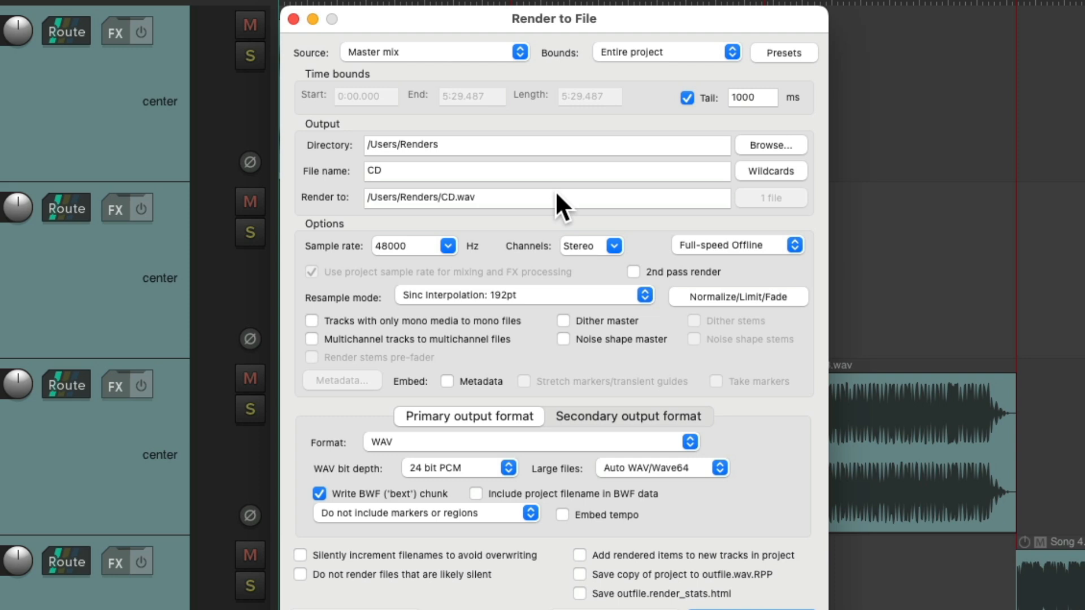
# Step: Choose 44100 Hz from the render Sample rate dropdown
pyautogui.click(447, 246)
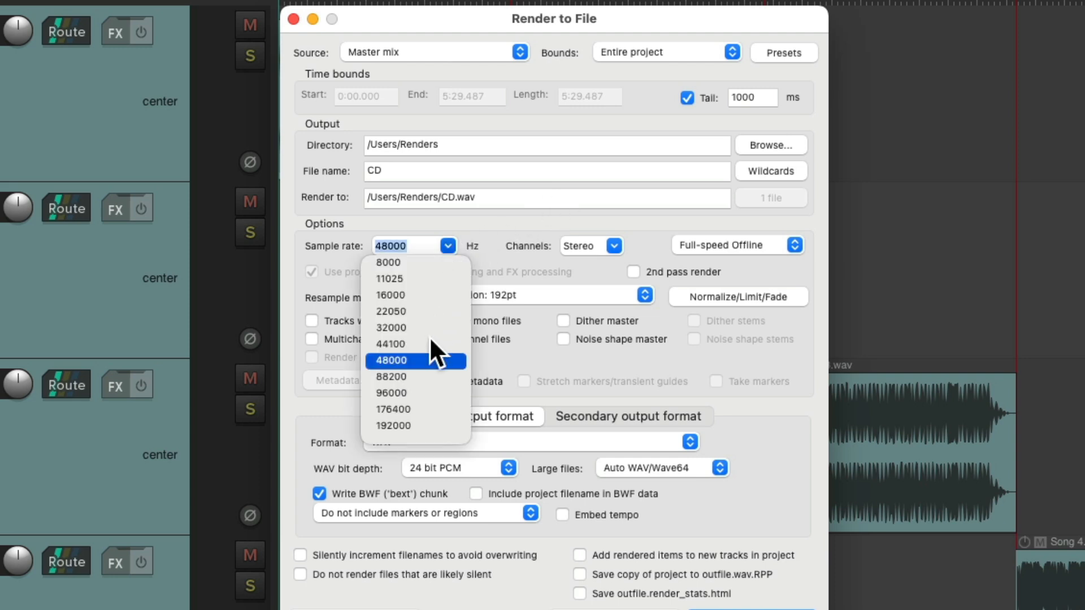
pyautogui.moveTo(416, 344)
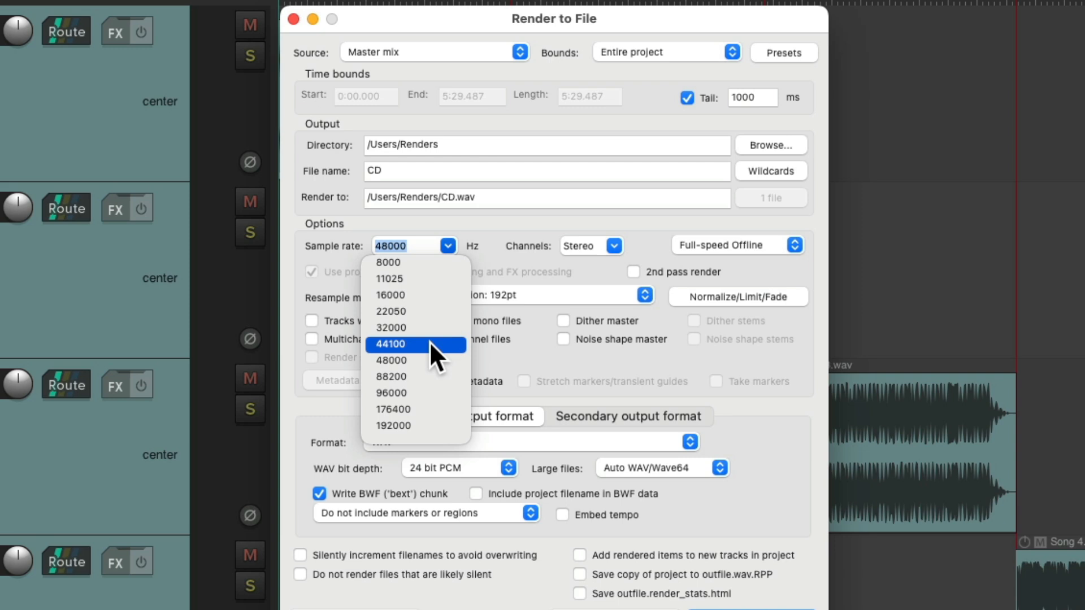
pyautogui.click(393, 344)
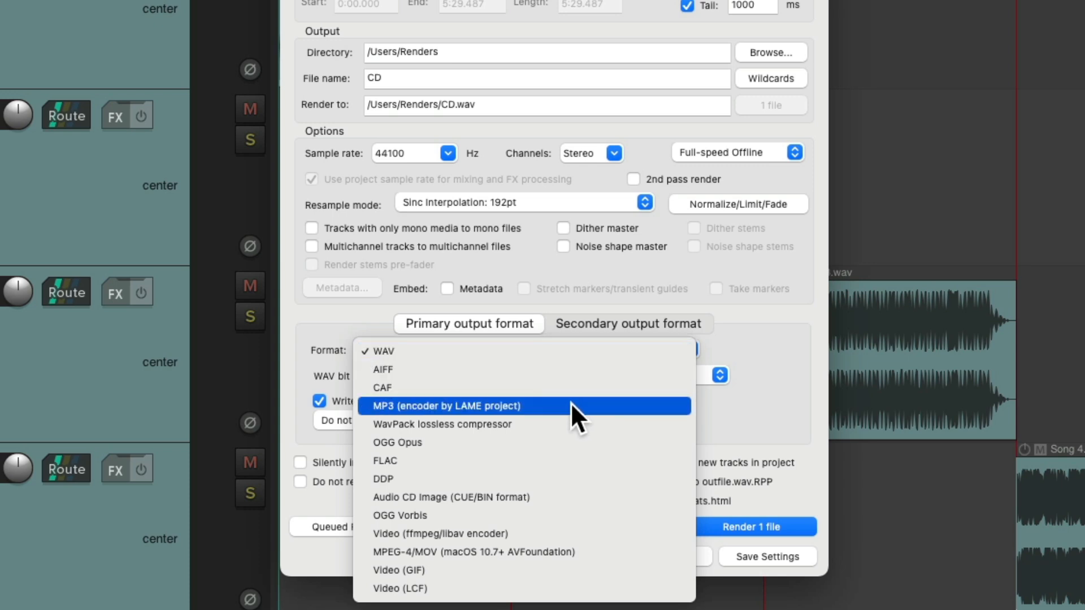
pyautogui.moveTo(574, 496)
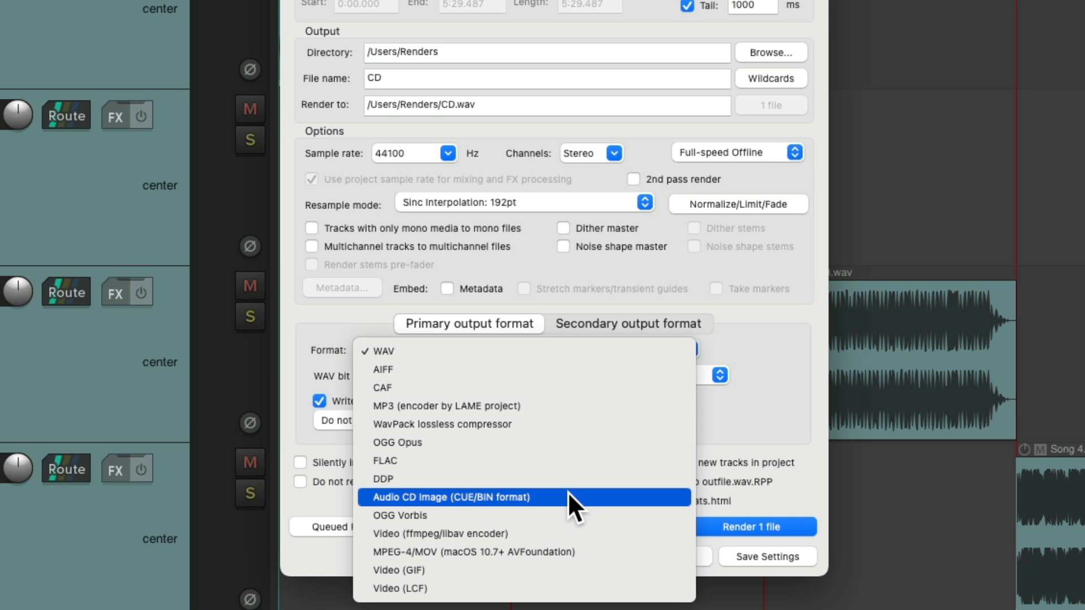
# Step: Select Audio CD Image (CUE/BIN) format with 3000 ms lead-in silence per track
pyautogui.click(450, 497)
pyautogui.write('3')
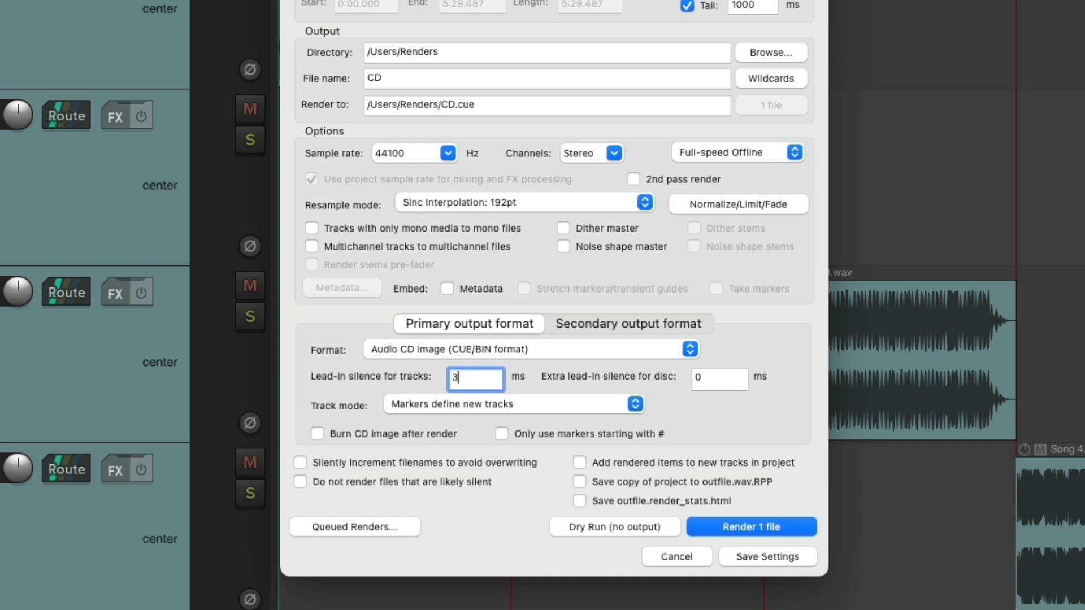
pyautogui.write('000')
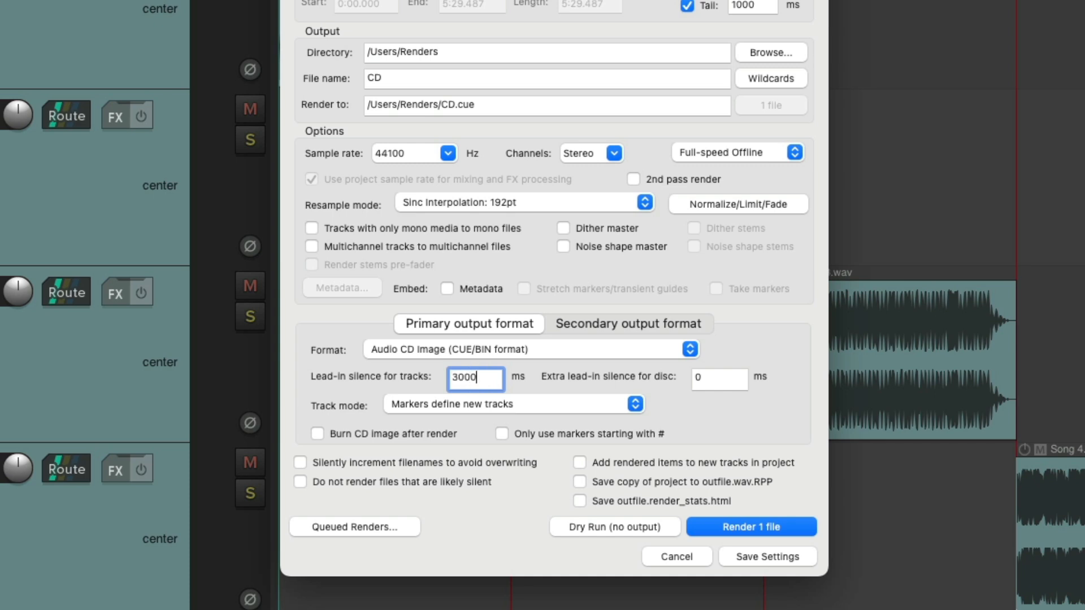
pyautogui.click(719, 379)
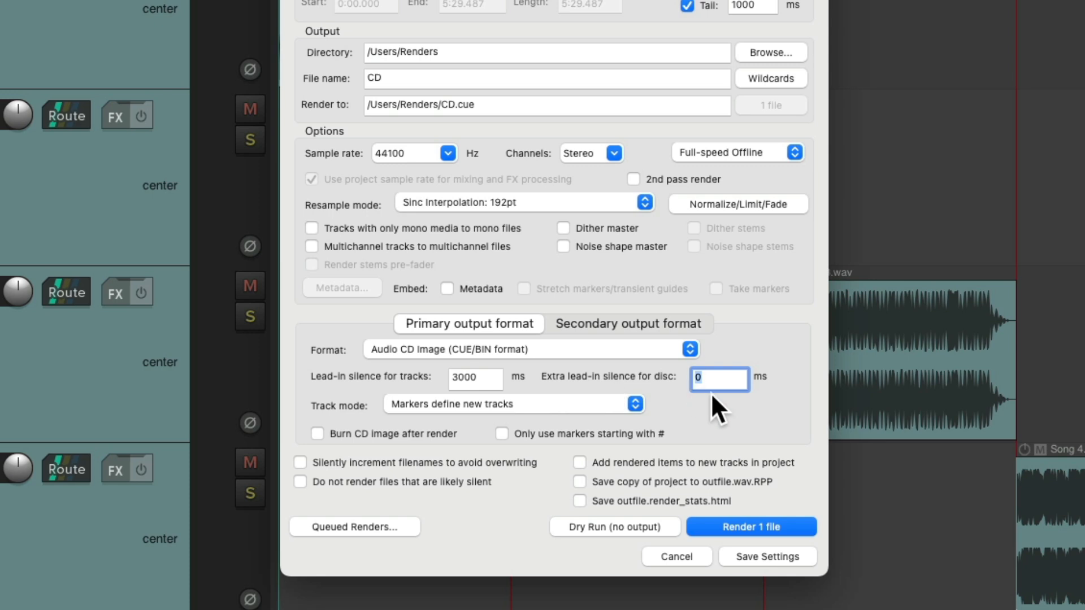
pyautogui.moveTo(563, 415)
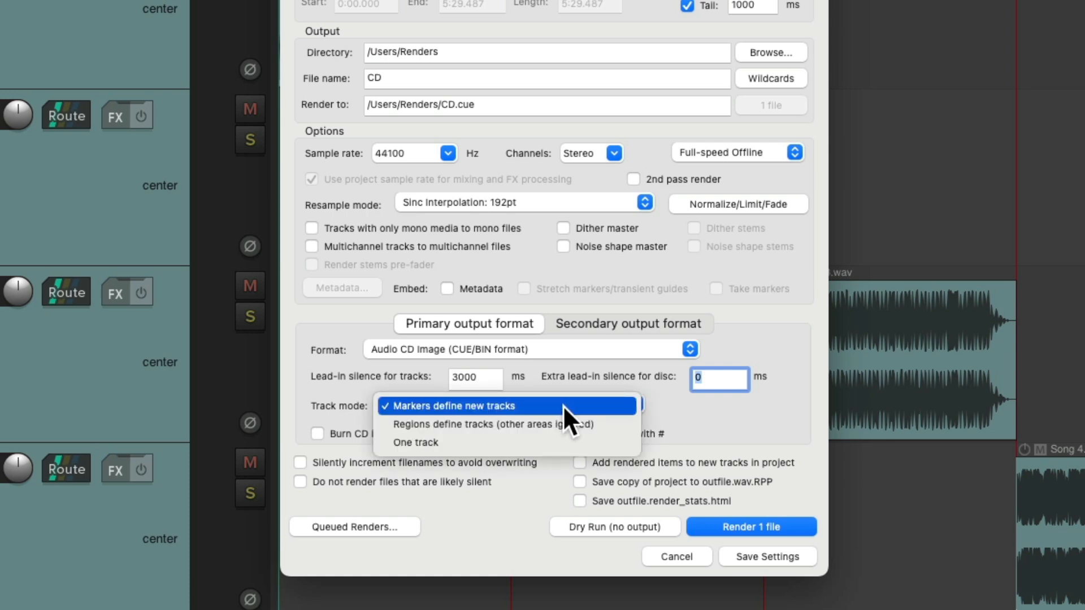
pyautogui.moveTo(568, 424)
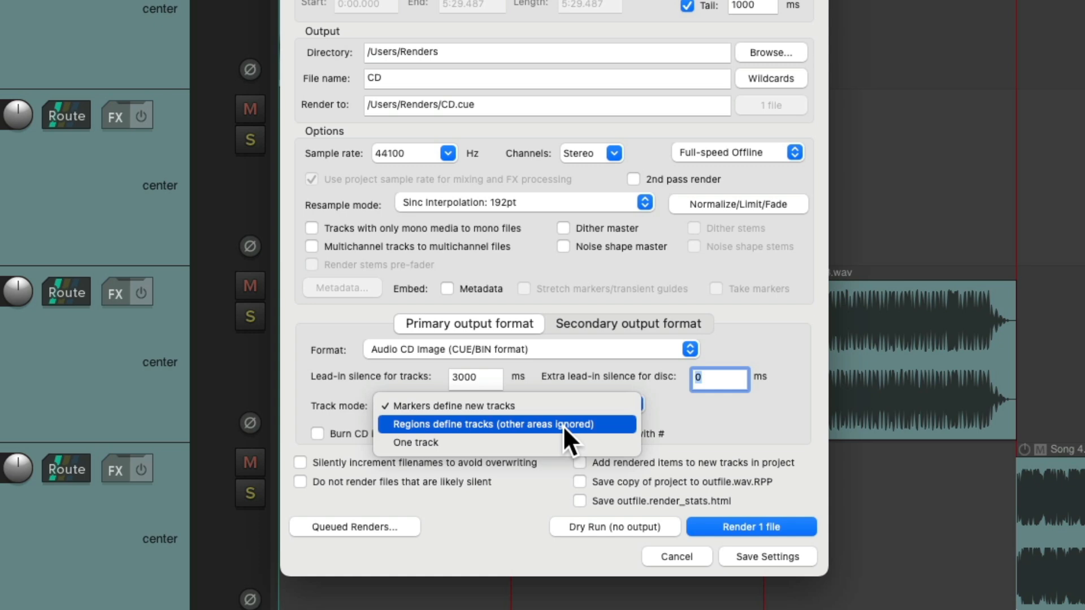
pyautogui.moveTo(554, 444)
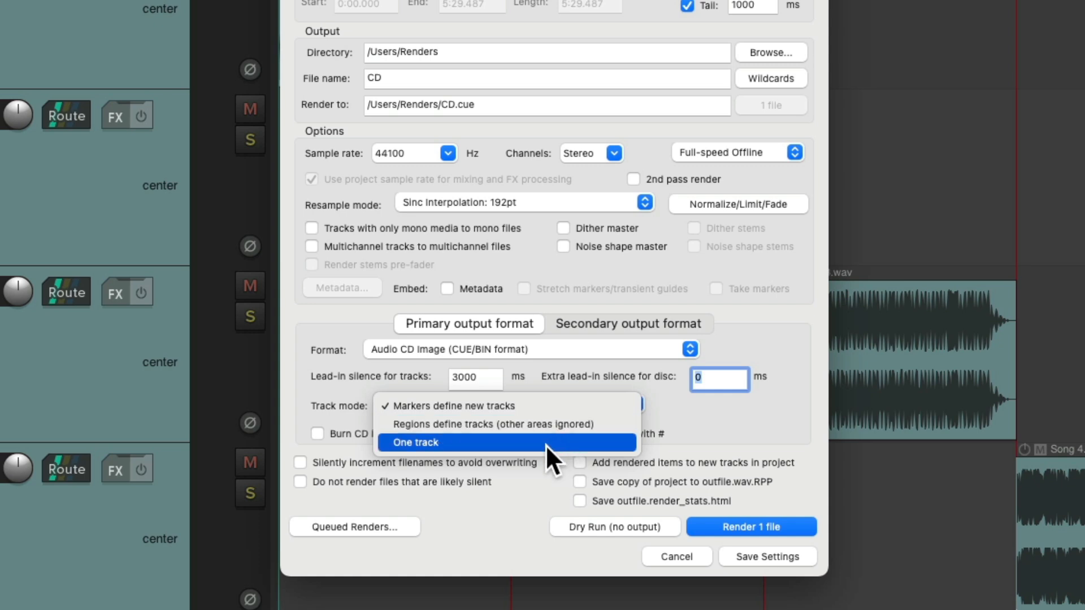
pyautogui.moveTo(561, 407)
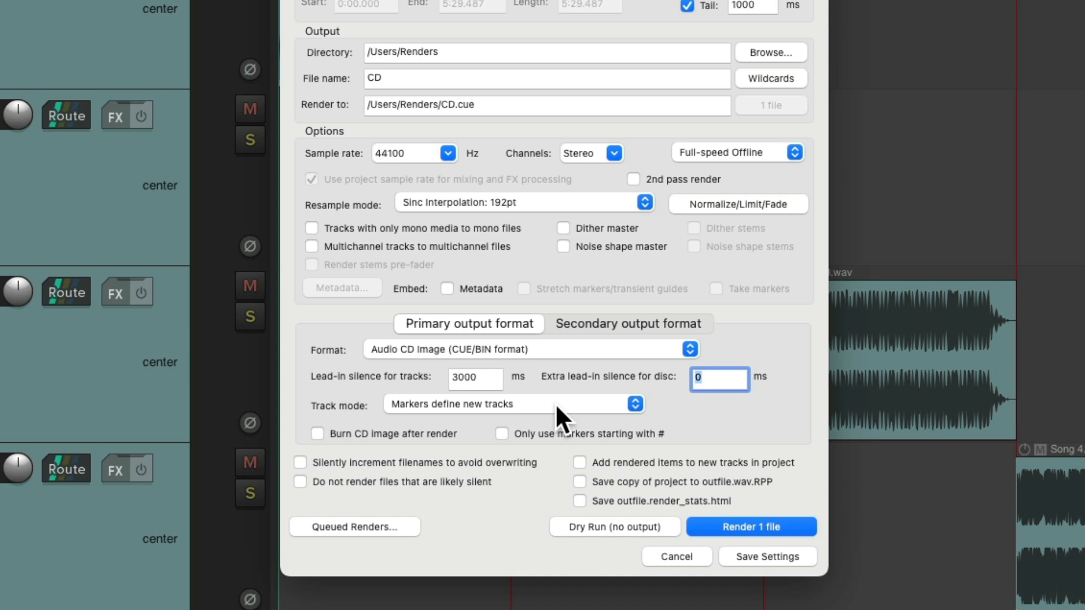
pyautogui.moveTo(426, 440)
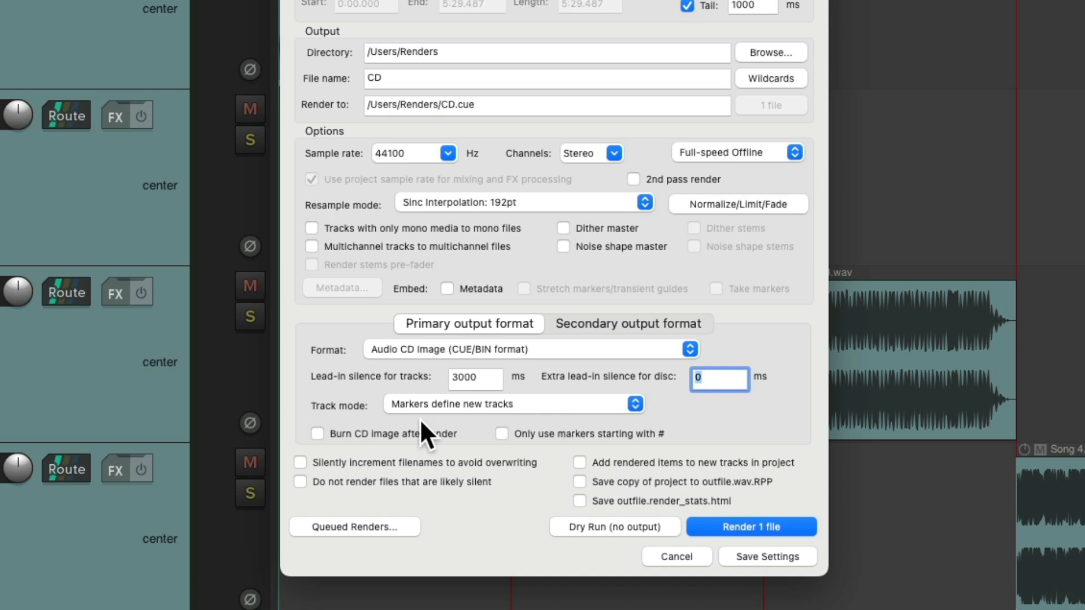
# Step: Enable 'Burn CD image after render', leaving 'Only use markers starting with #' unticked
pyautogui.click(318, 434)
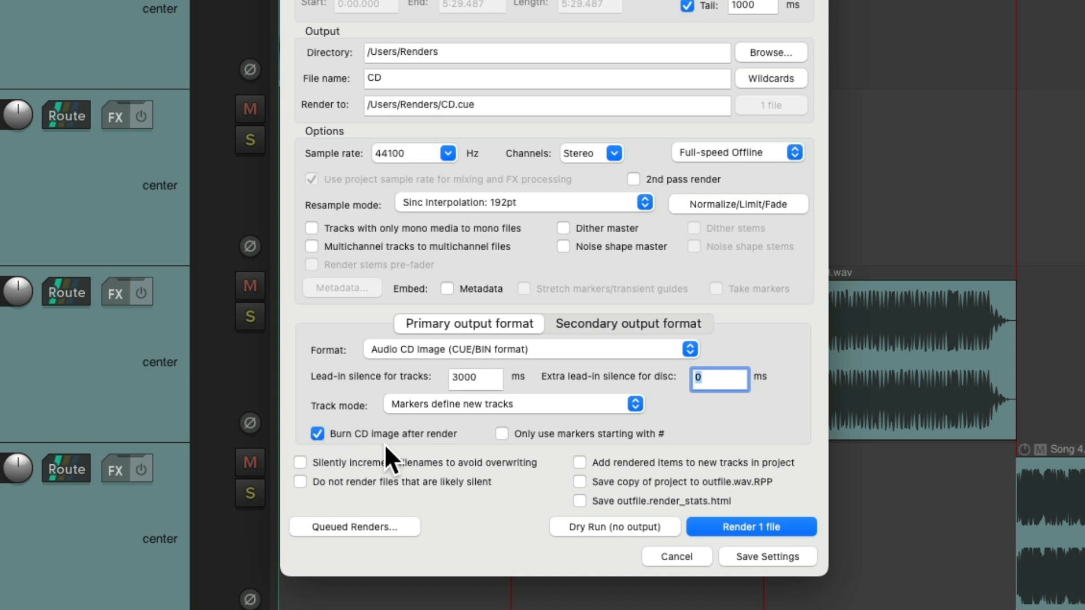
pyautogui.moveTo(567, 456)
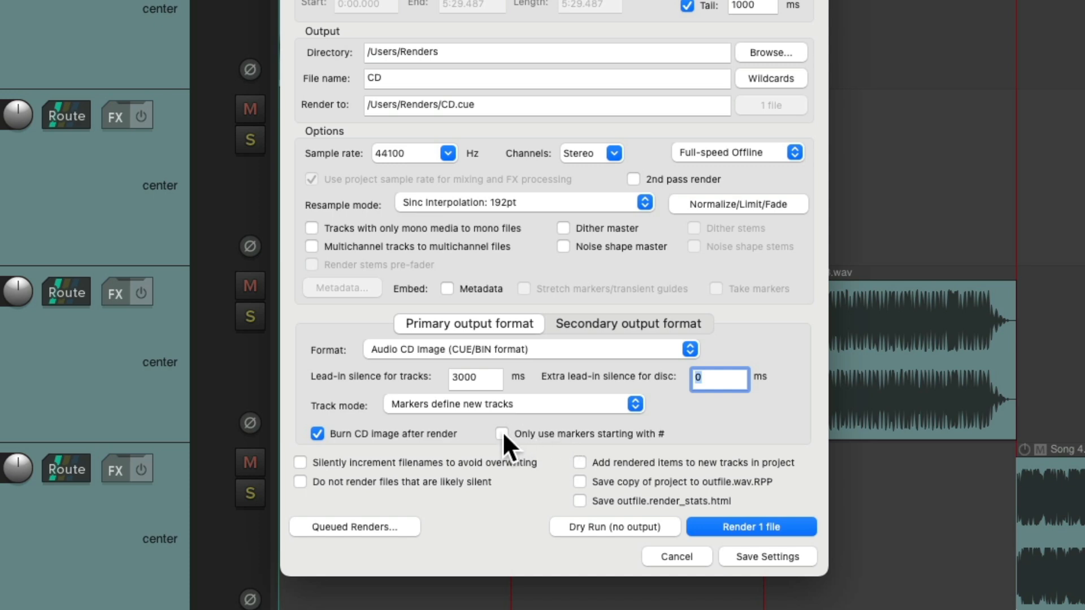
pyautogui.click(502, 434)
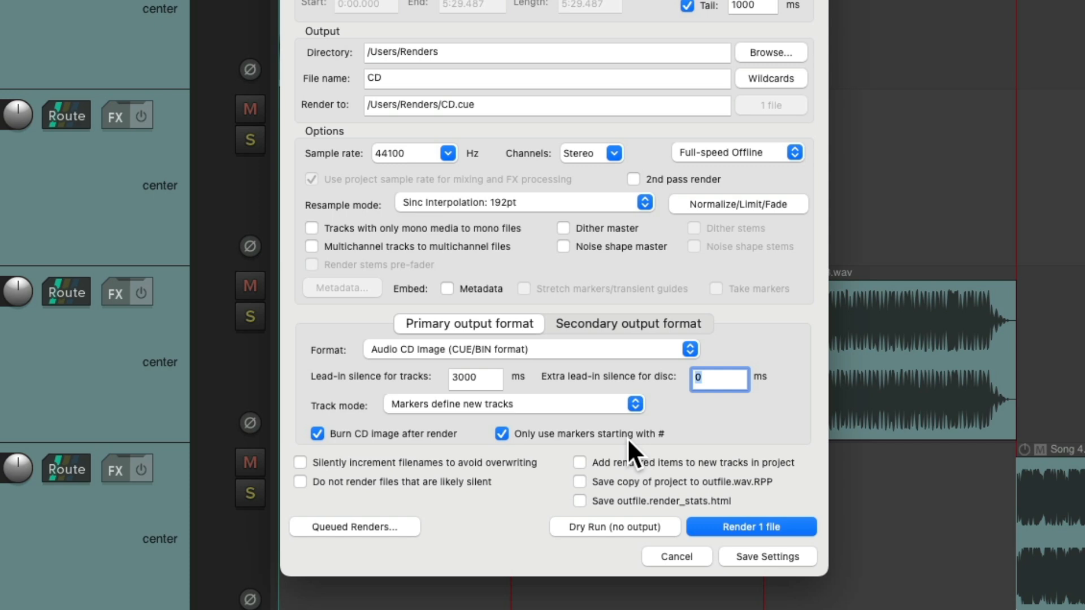
pyautogui.click(503, 434)
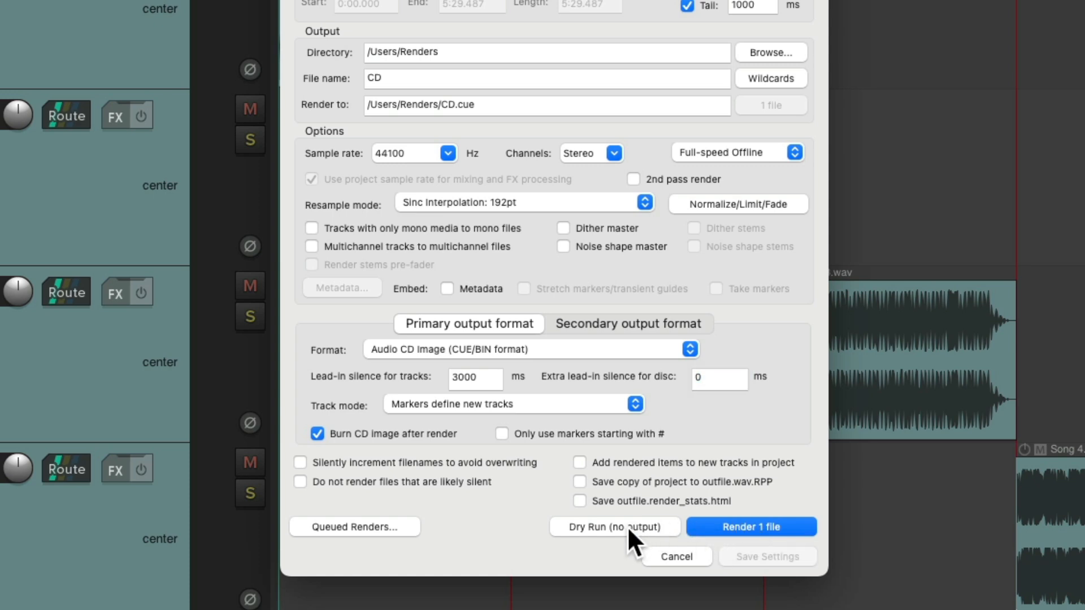
pyautogui.click(614, 527)
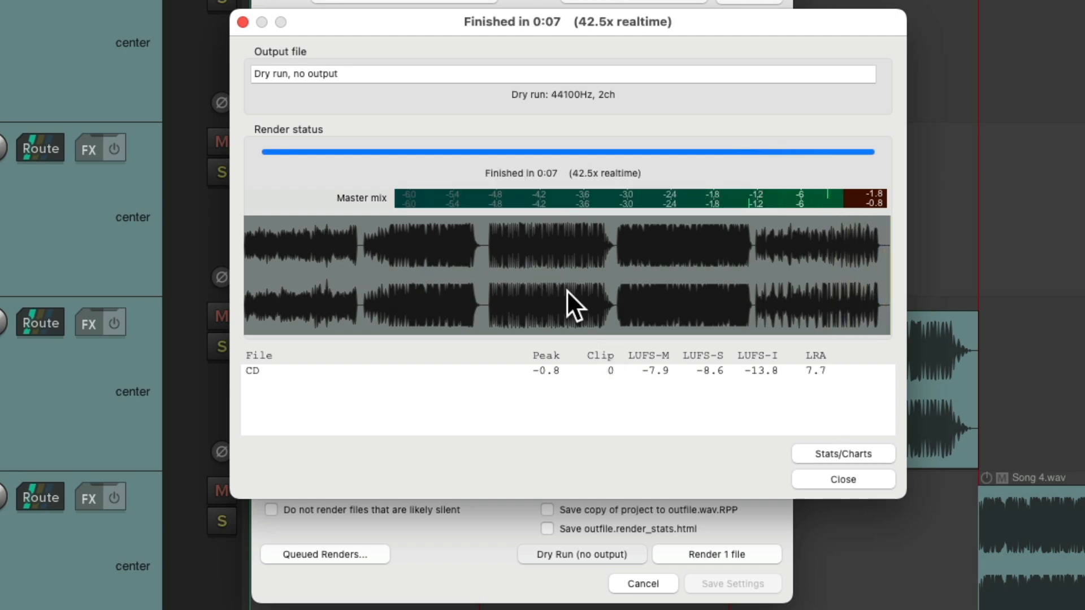
pyautogui.click(842, 479)
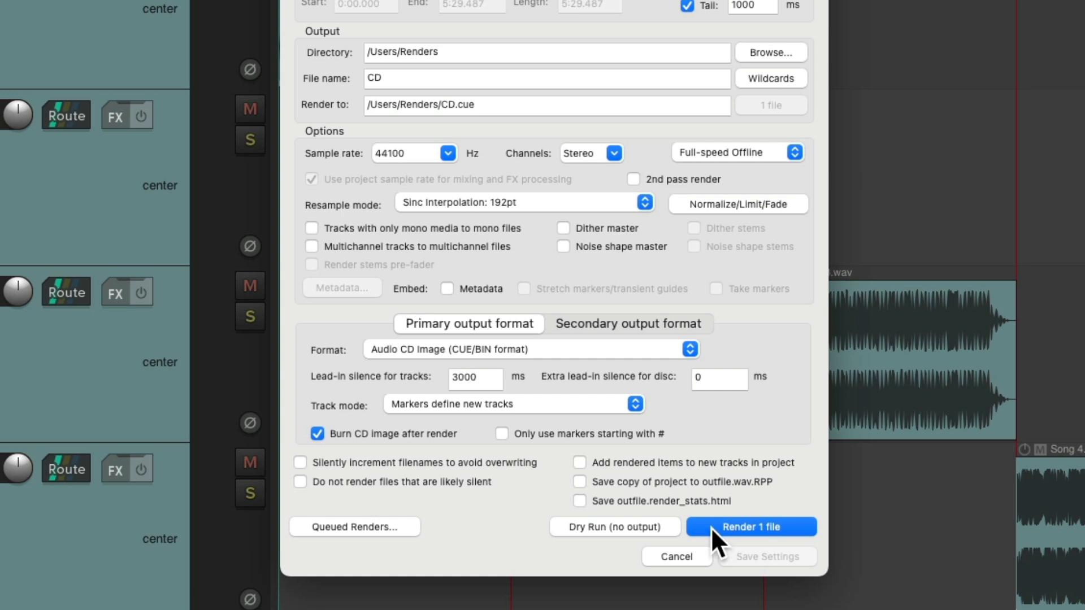
# Step: Render CD.cue and bring up the burn dialog listing Song 1–5
pyautogui.click(751, 527)
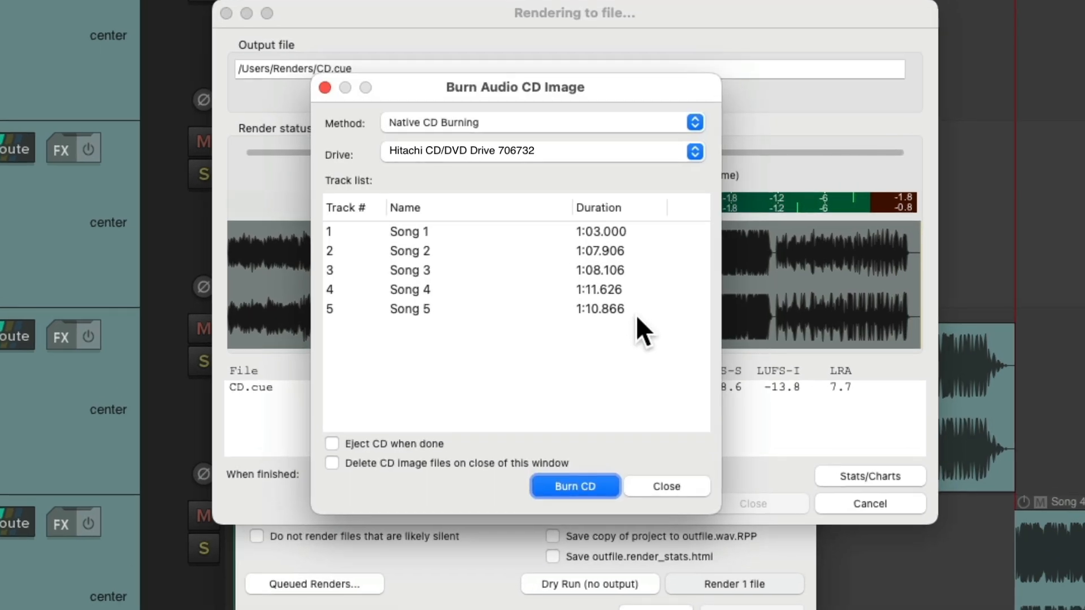
pyautogui.moveTo(533, 183)
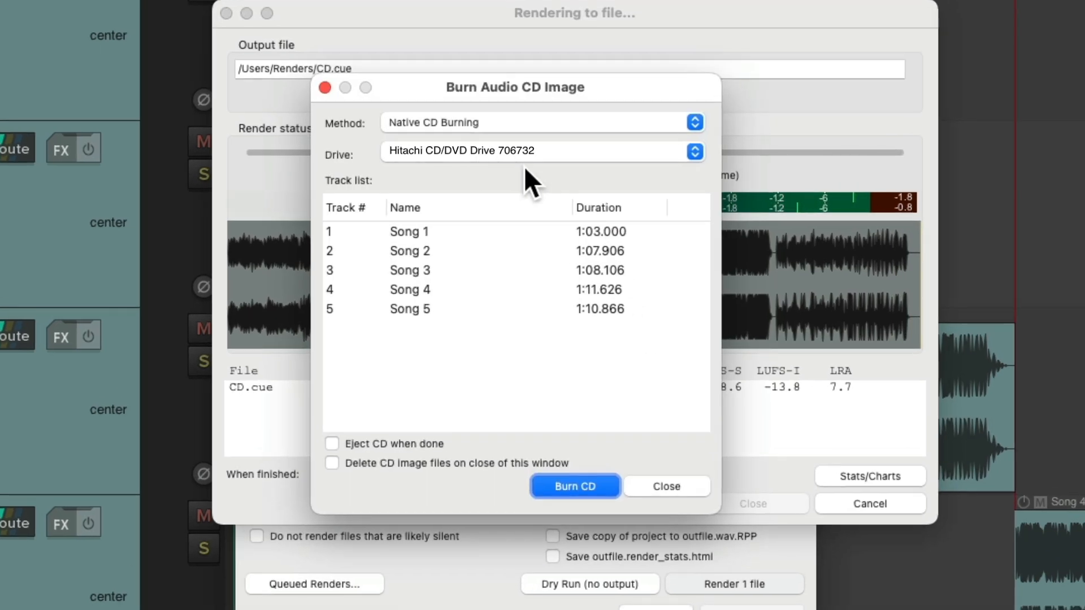
pyautogui.moveTo(533, 138)
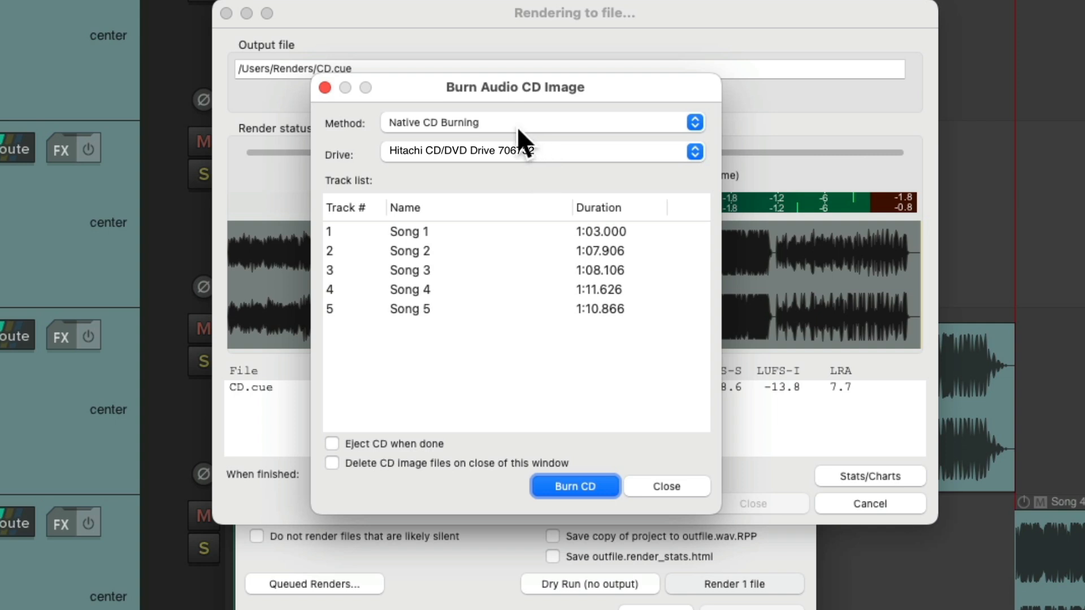
pyautogui.moveTo(531, 169)
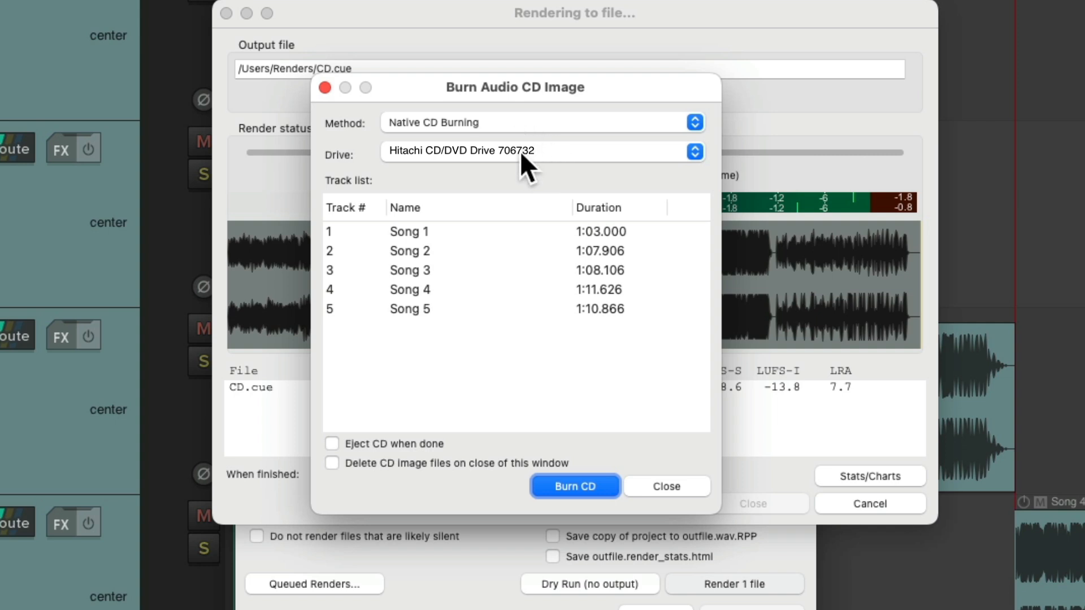
pyautogui.moveTo(484, 259)
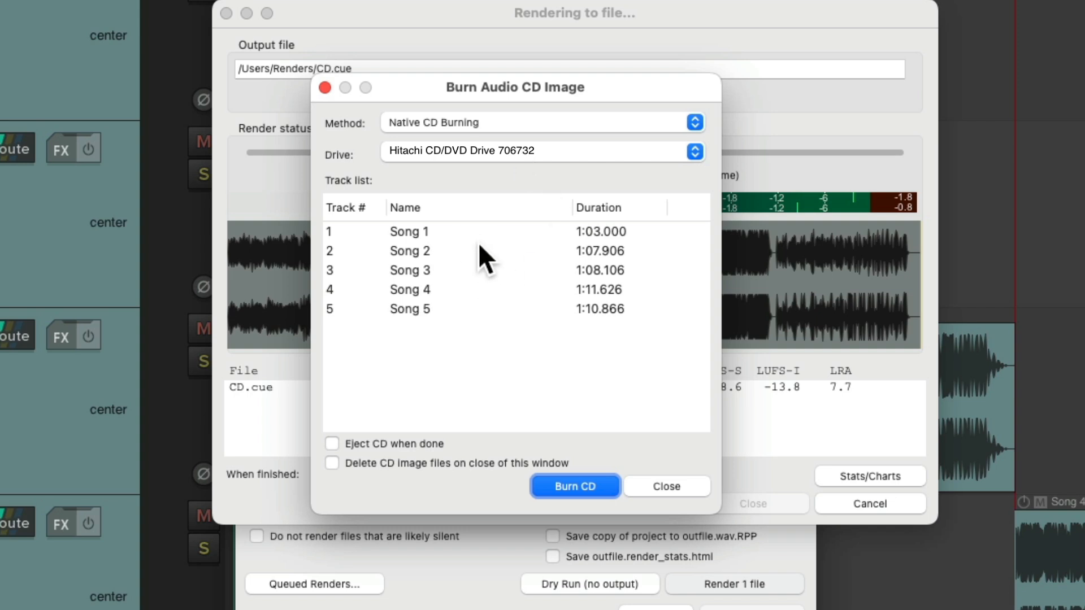
pyautogui.moveTo(498, 331)
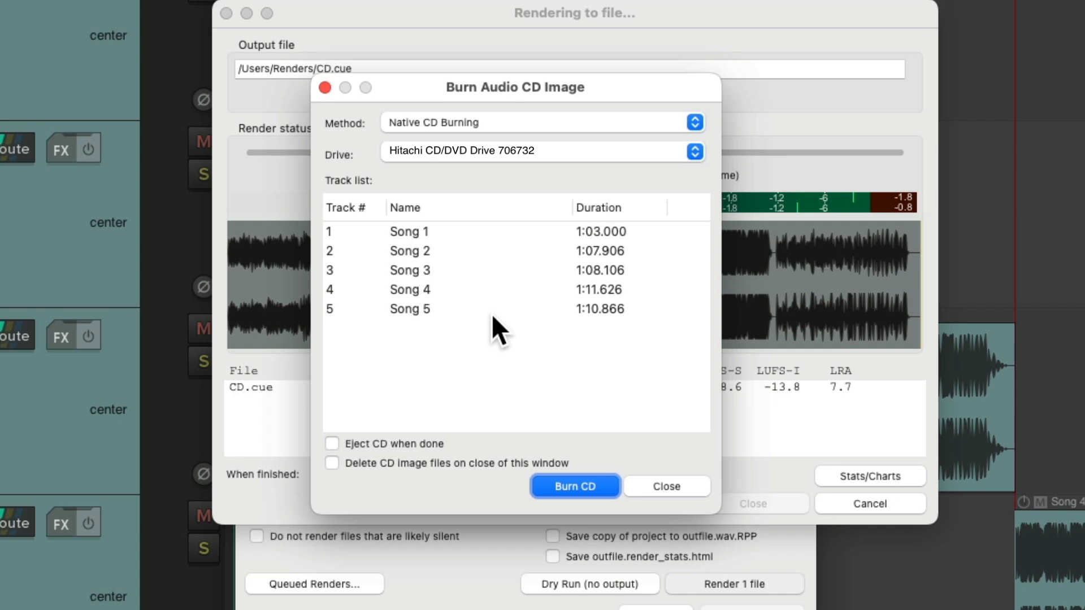
pyautogui.moveTo(661, 312)
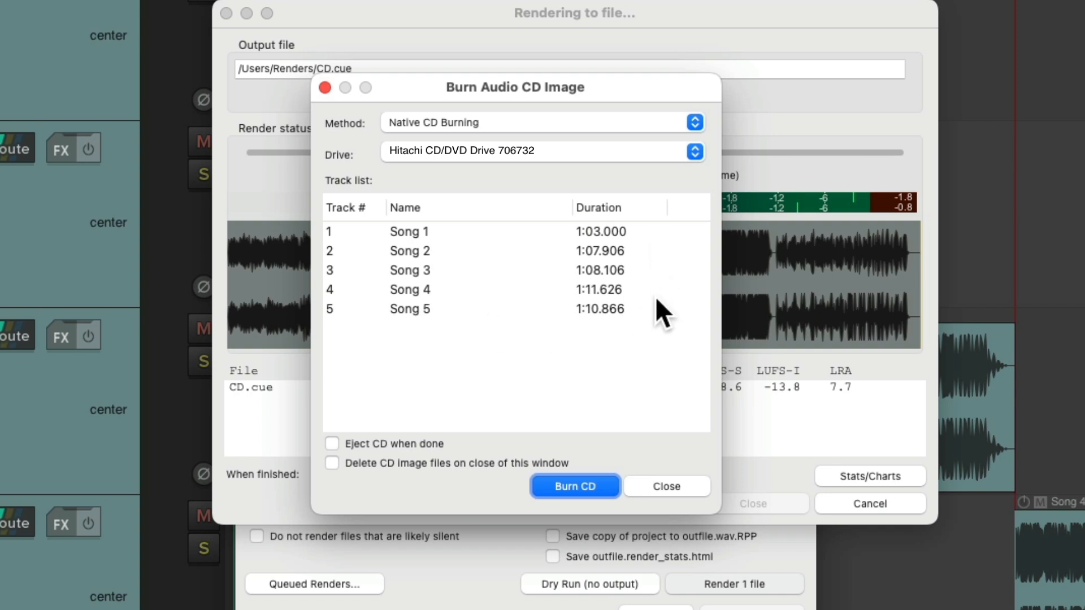
# Step: Enable eject when done and image deletion on close, then burn the CD
pyautogui.click(332, 444)
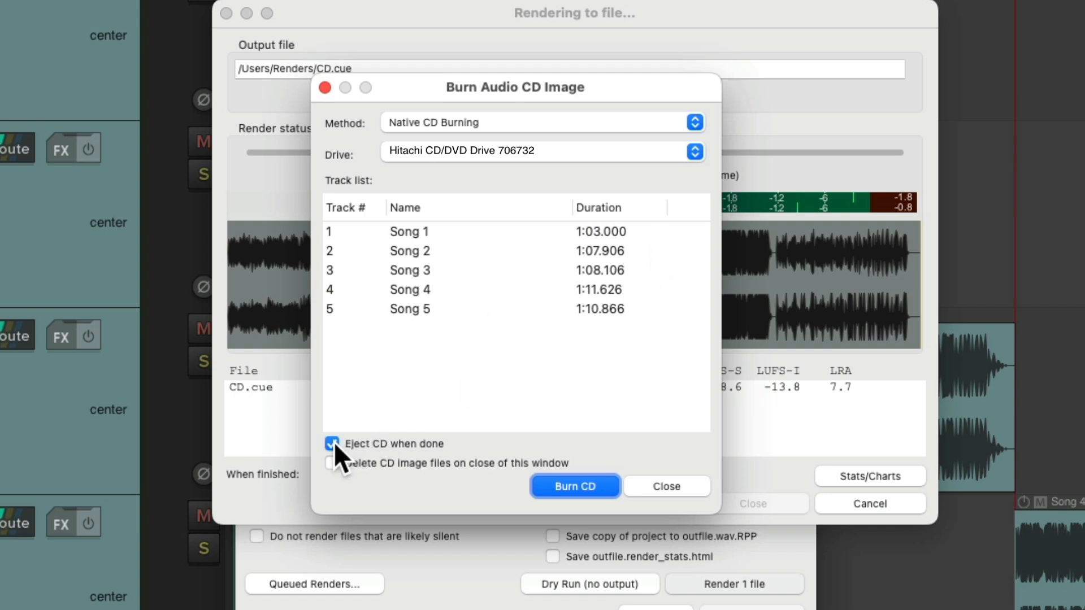
pyautogui.moveTo(405, 460)
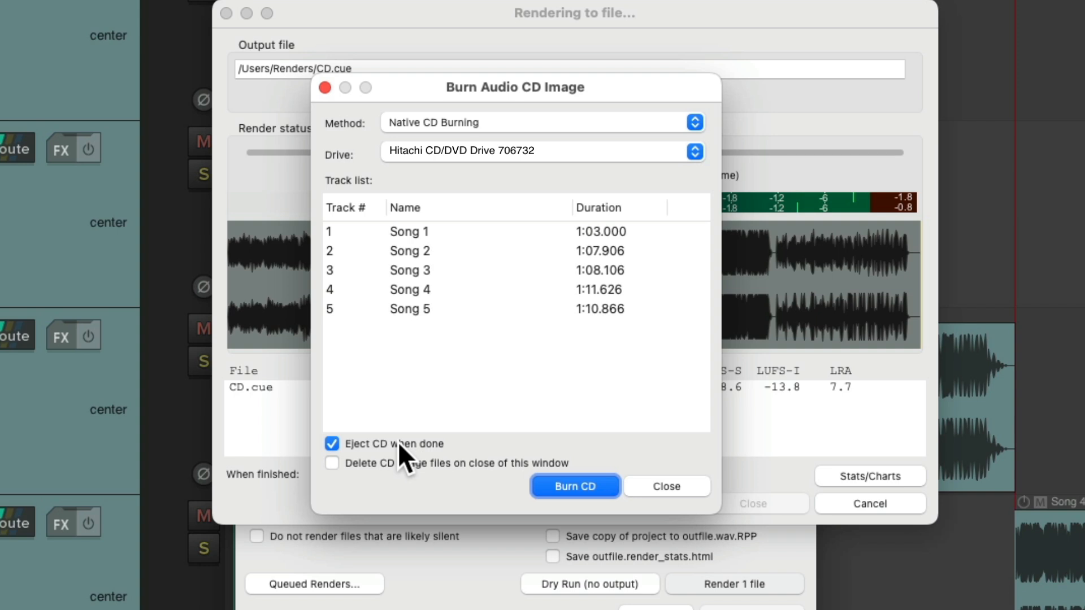
pyautogui.click(332, 463)
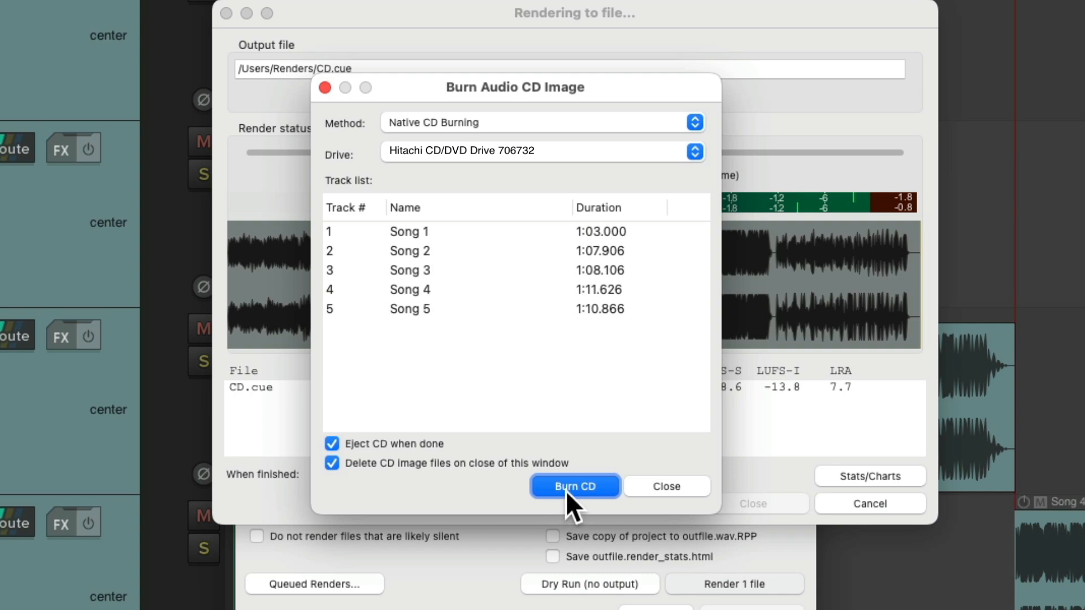
pyautogui.click(574, 486)
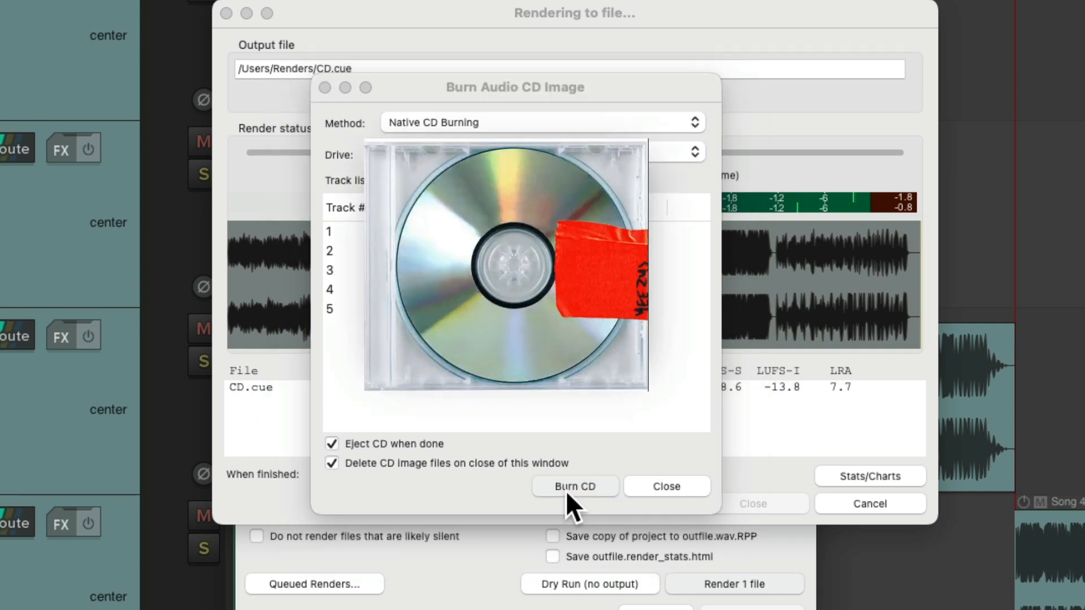